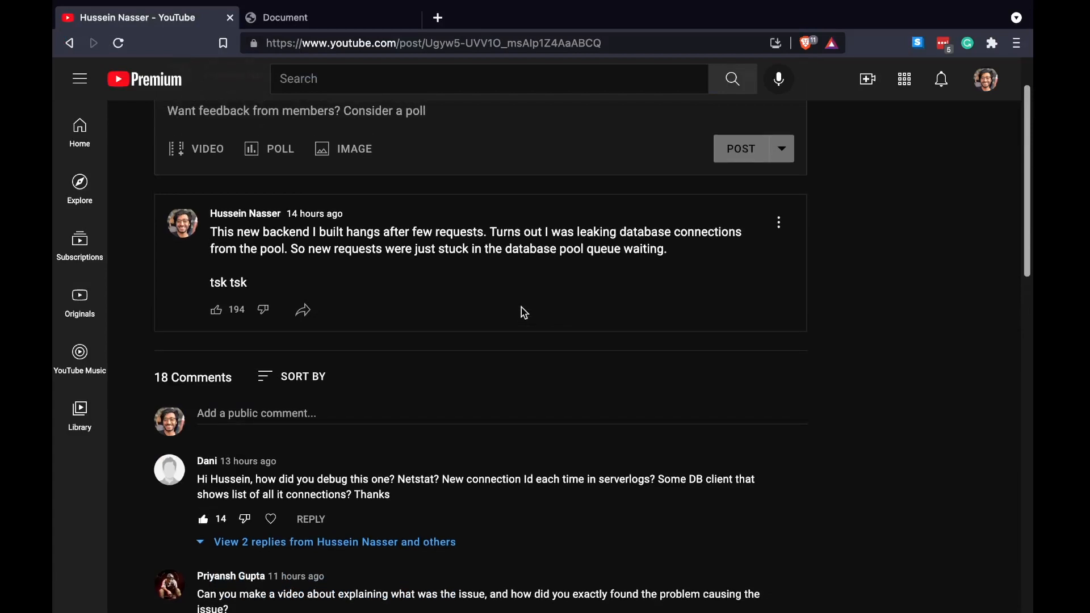
Reload the localhost:8080 todo page so it hangs at 'please wait....'
{"action": "scroll", "scroll_direction": "down", "scroll_amount": 3}
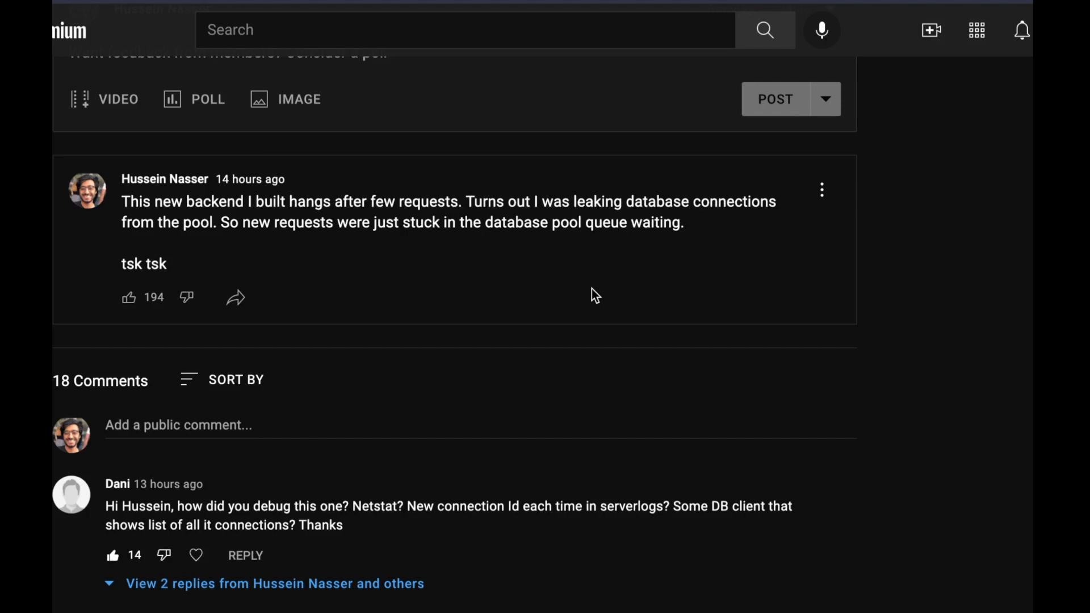
{"action": "scroll", "scroll_direction": "down", "scroll_amount": 3}
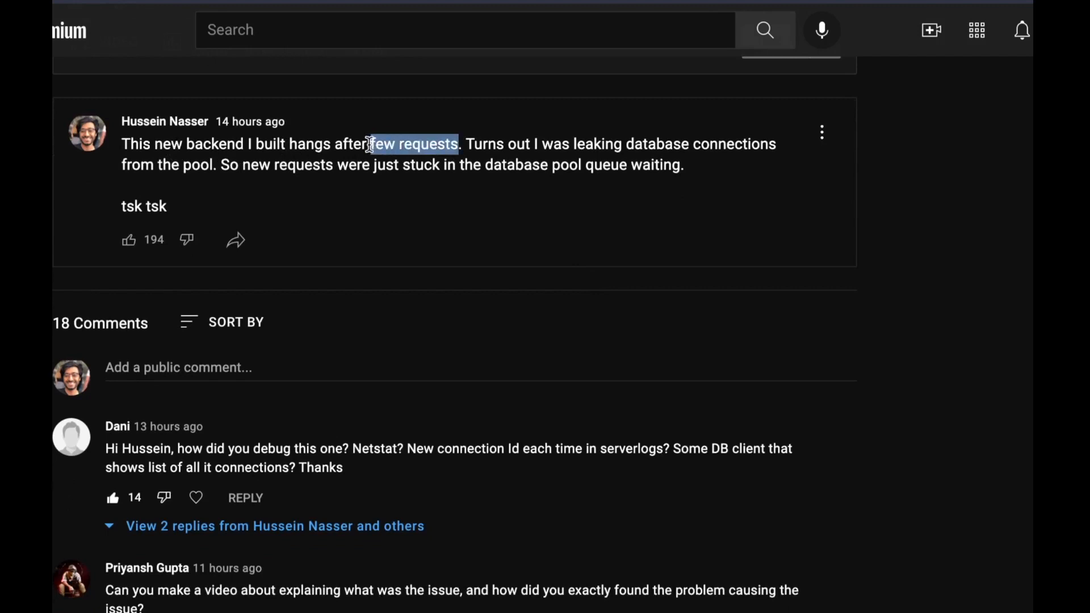
{"action": "left_click", "coordinate": [442, 157]}
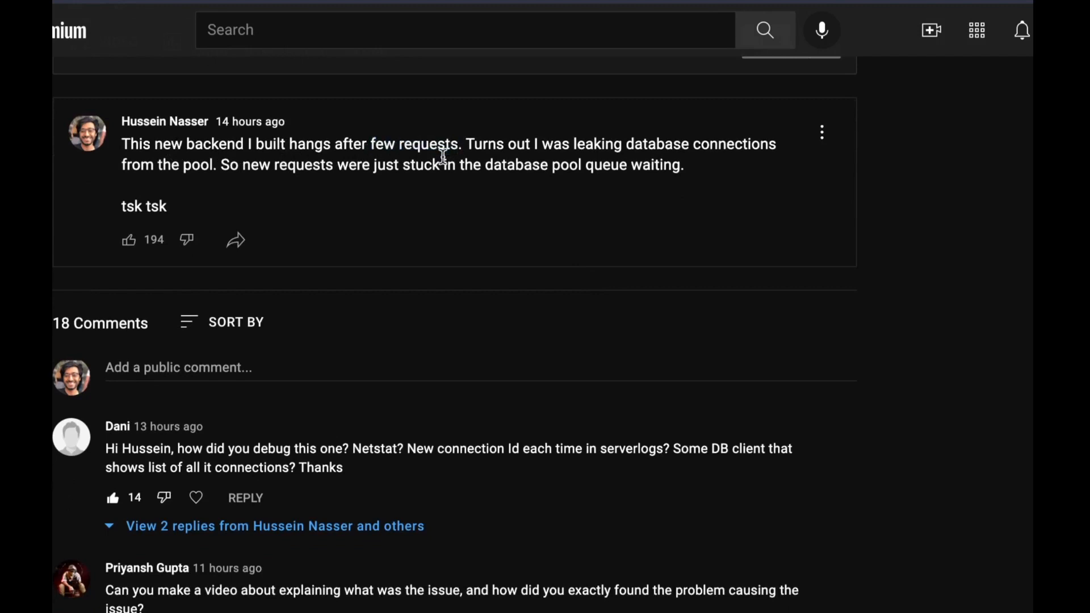
{"action": "mouse_move", "coordinate": [166, 187]}
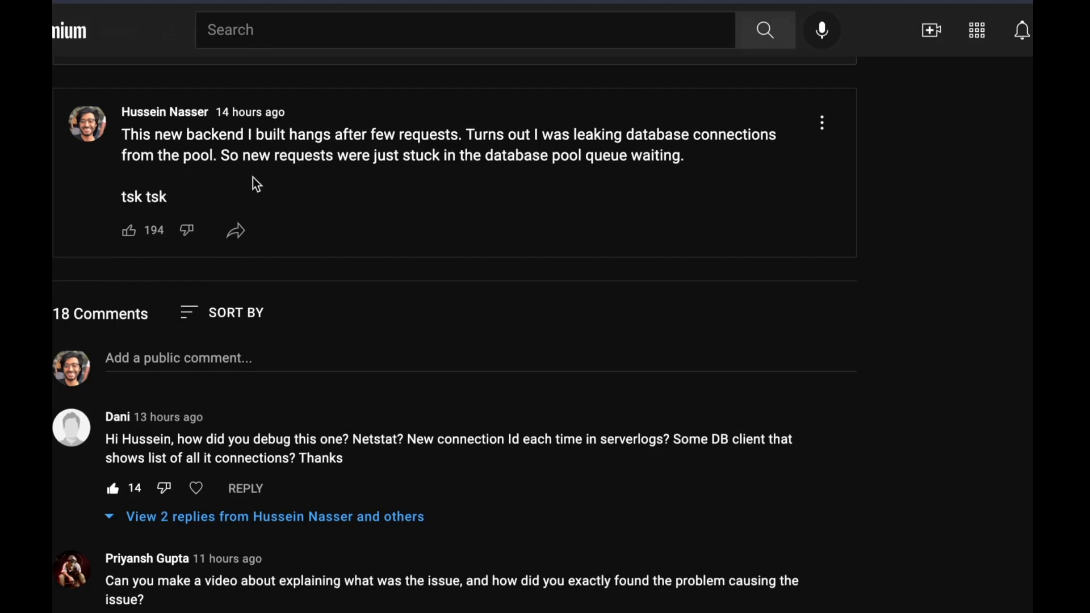
{"action": "mouse_move", "coordinate": [593, 173]}
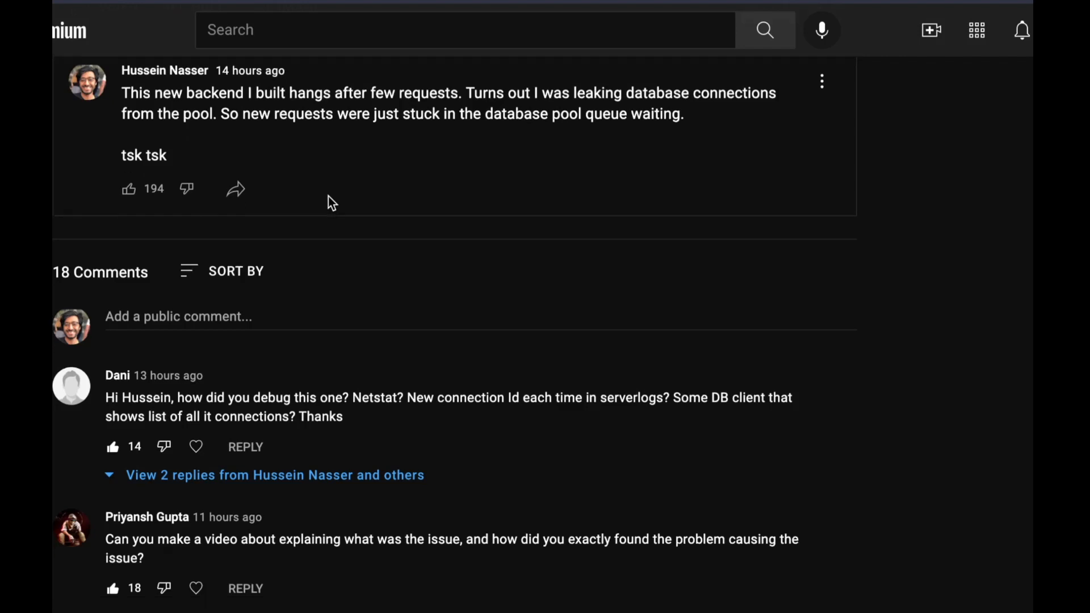
{"action": "scroll", "scroll_direction": "down", "scroll_amount": 3}
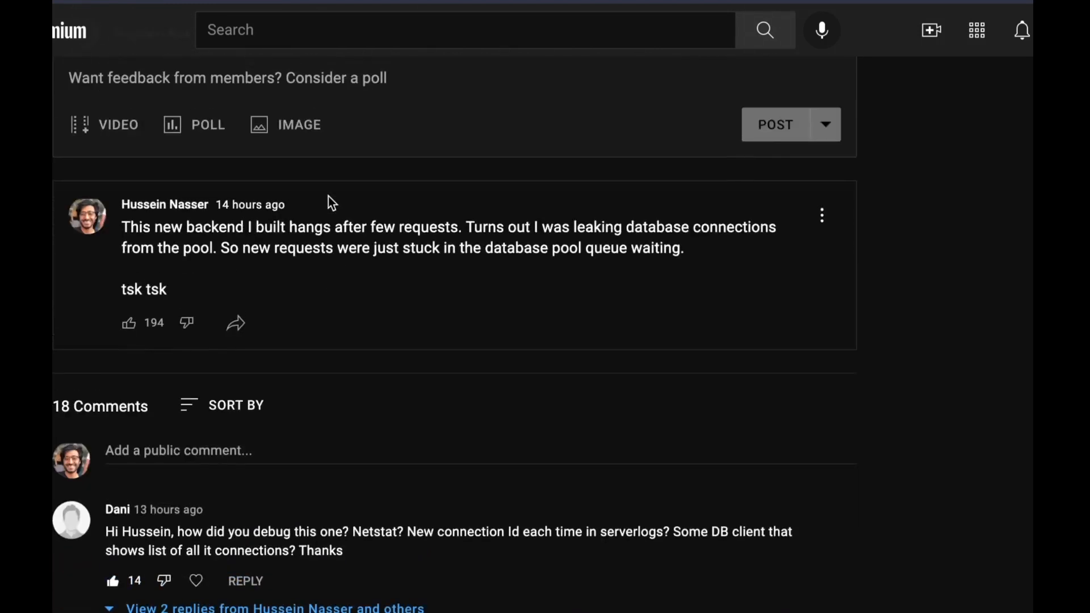
{"action": "scroll", "scroll_direction": "down", "scroll_amount": 3}
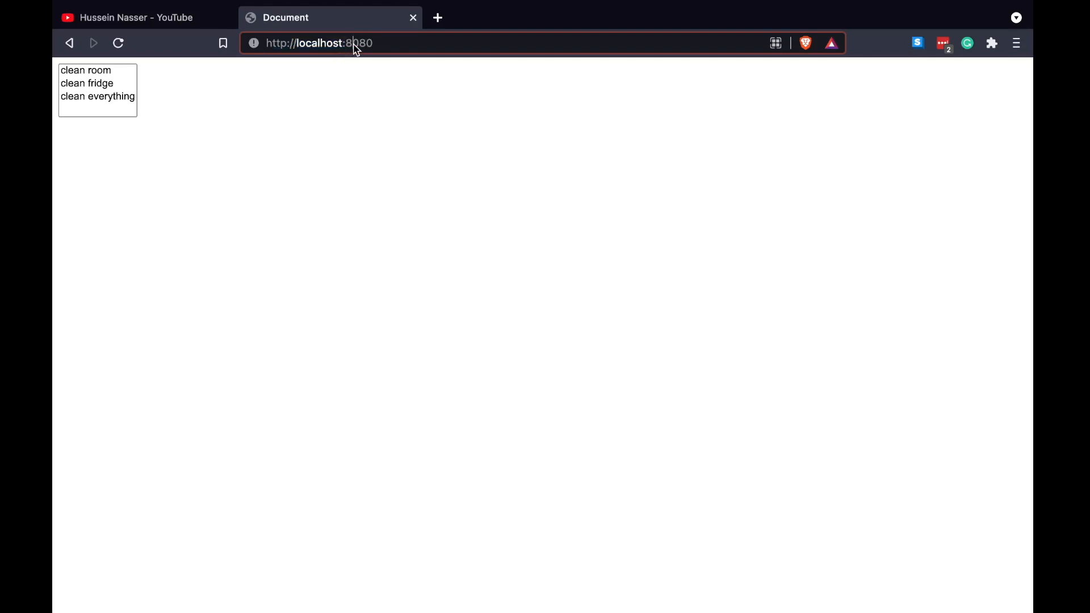
{"action": "left_click", "coordinate": [1015, 43]}
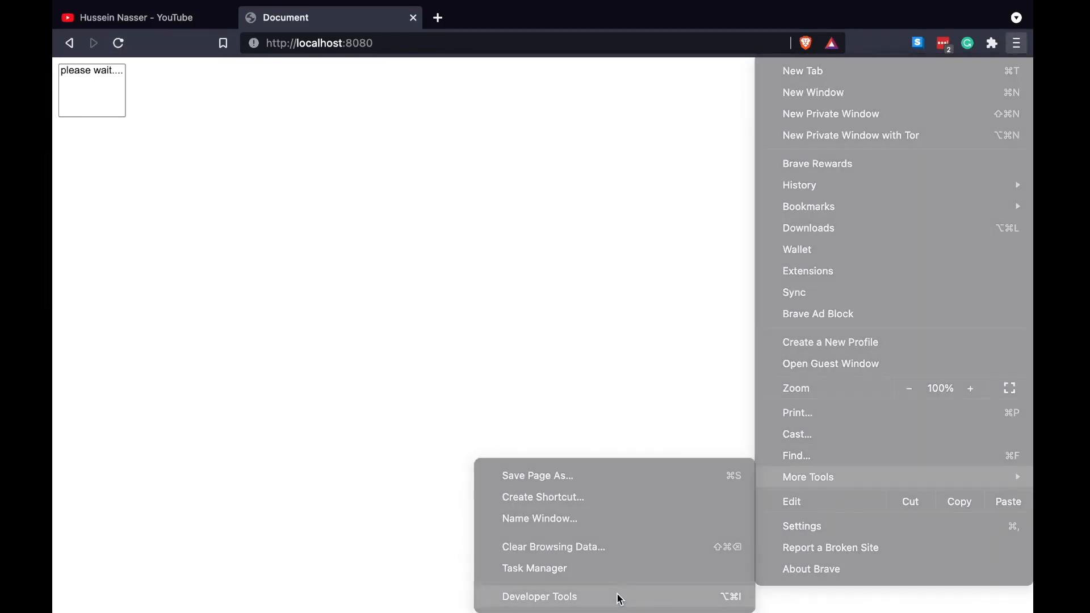
Show Developer Tools network activity with the todos fetch stuck as pending
{"action": "left_click", "coordinate": [538, 596]}
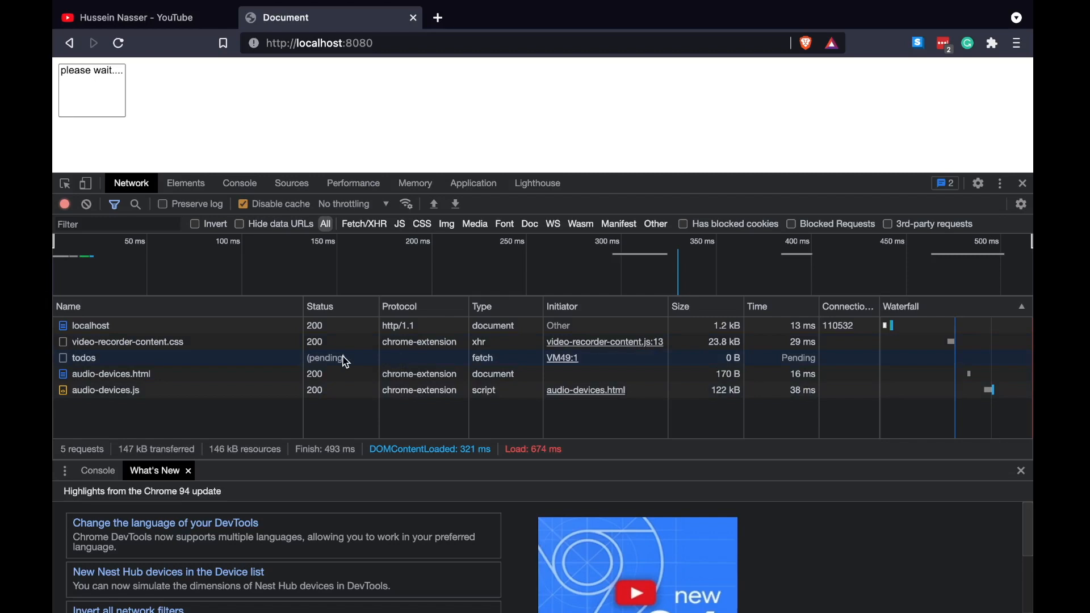
{"action": "mouse_move", "coordinate": [344, 361]}
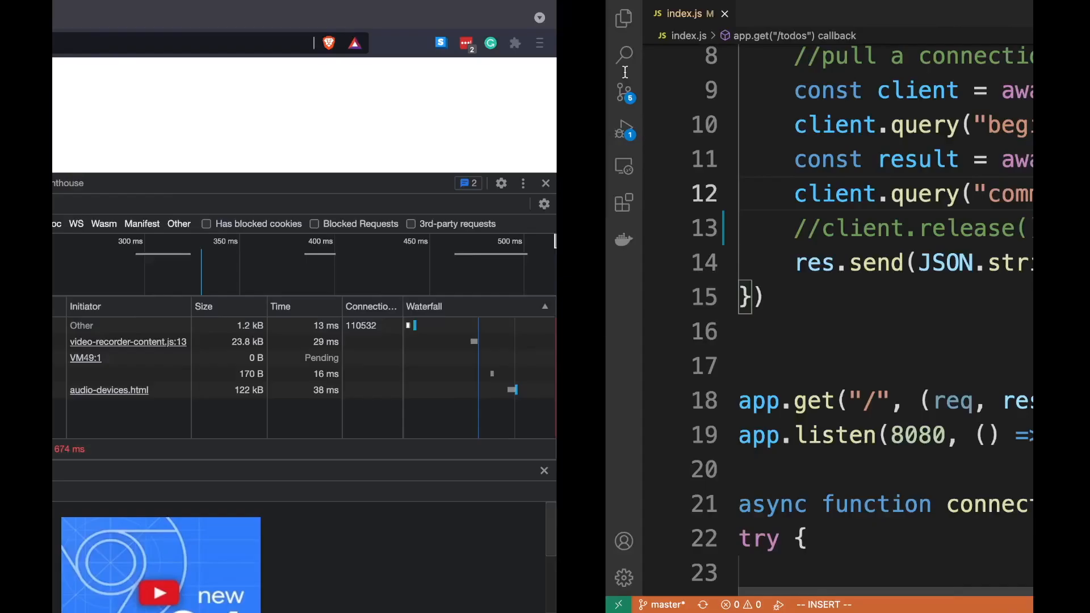
Reload the todo page several times until the todos request completes with status 200
{"action": "left_click", "coordinate": [120, 43]}
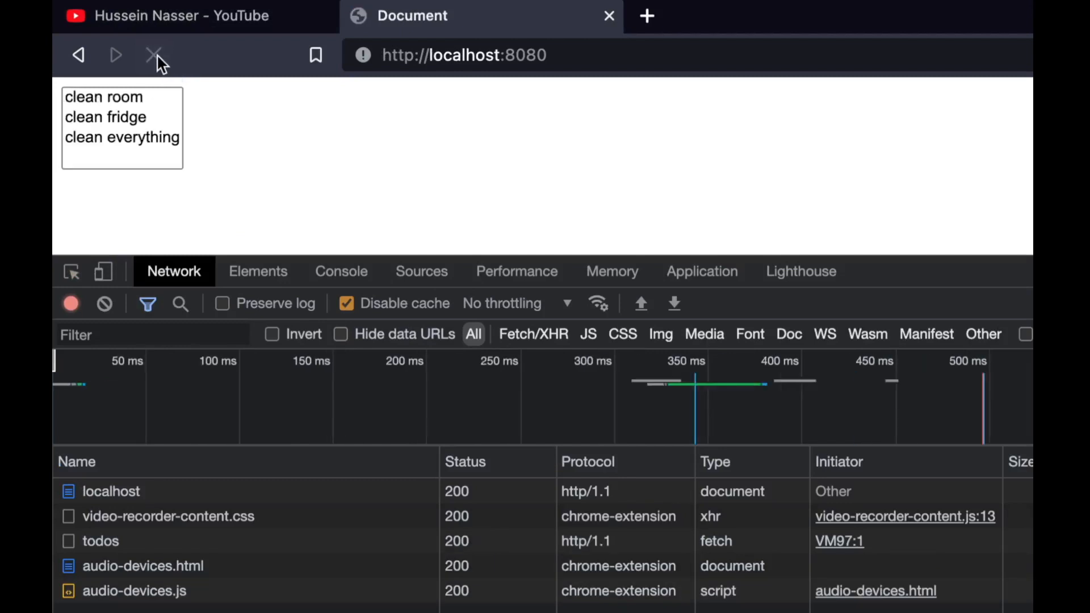
{"action": "left_click", "coordinate": [153, 54]}
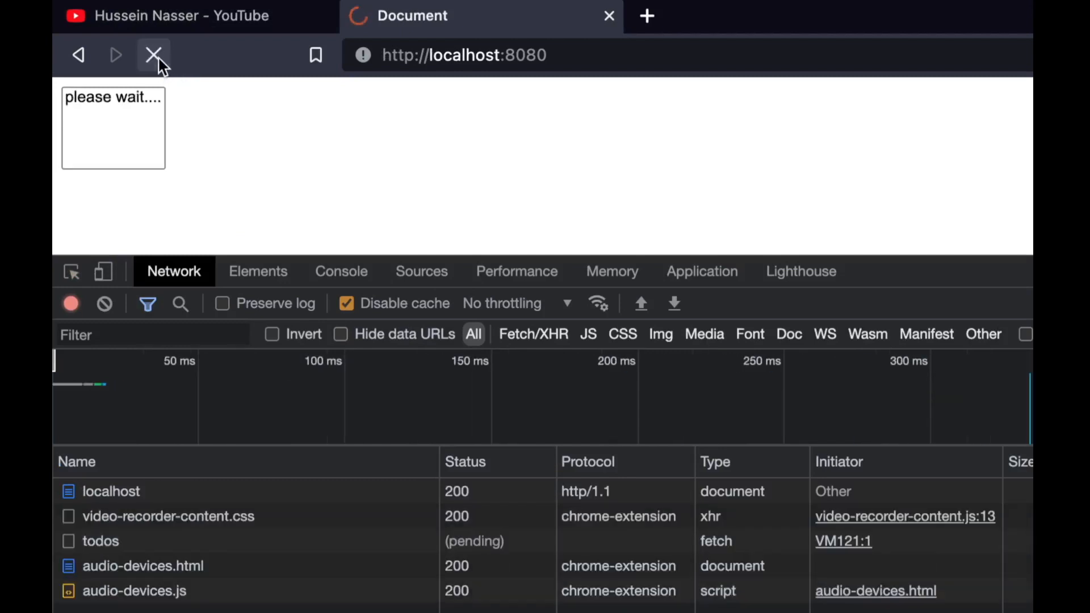
{"action": "left_click", "coordinate": [154, 54]}
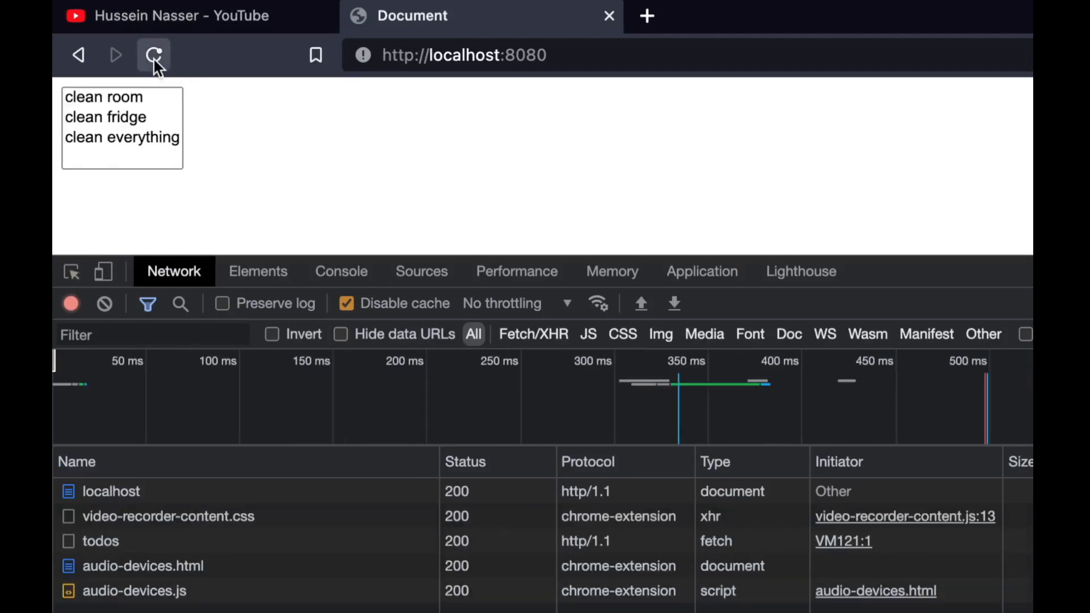
{"action": "left_click", "coordinate": [154, 55]}
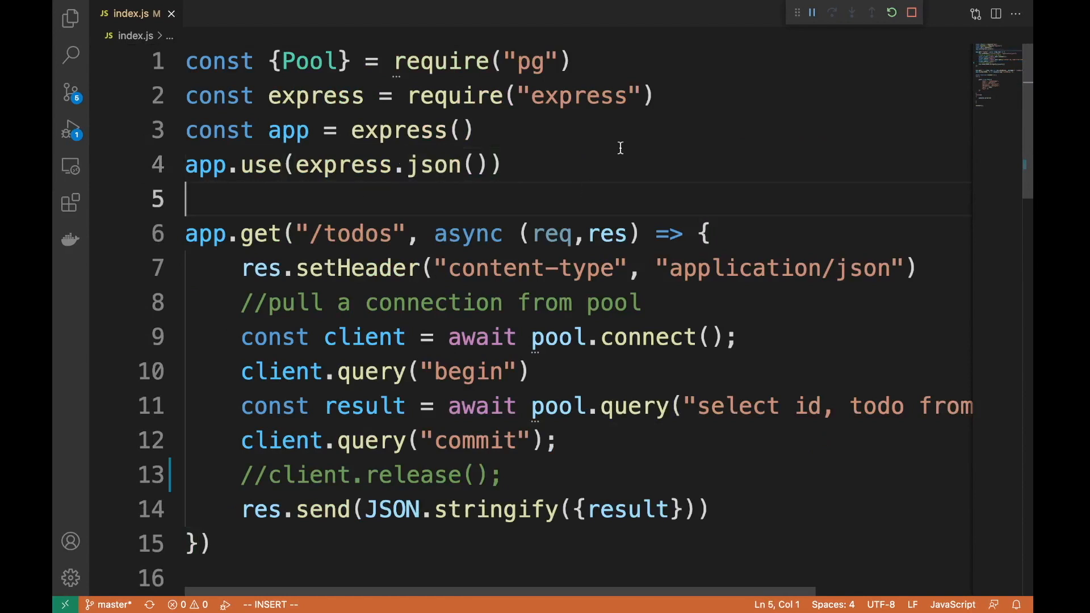
{"action": "left_click_drag", "start_coordinate": [395, 62], "coordinate": [570, 61]}
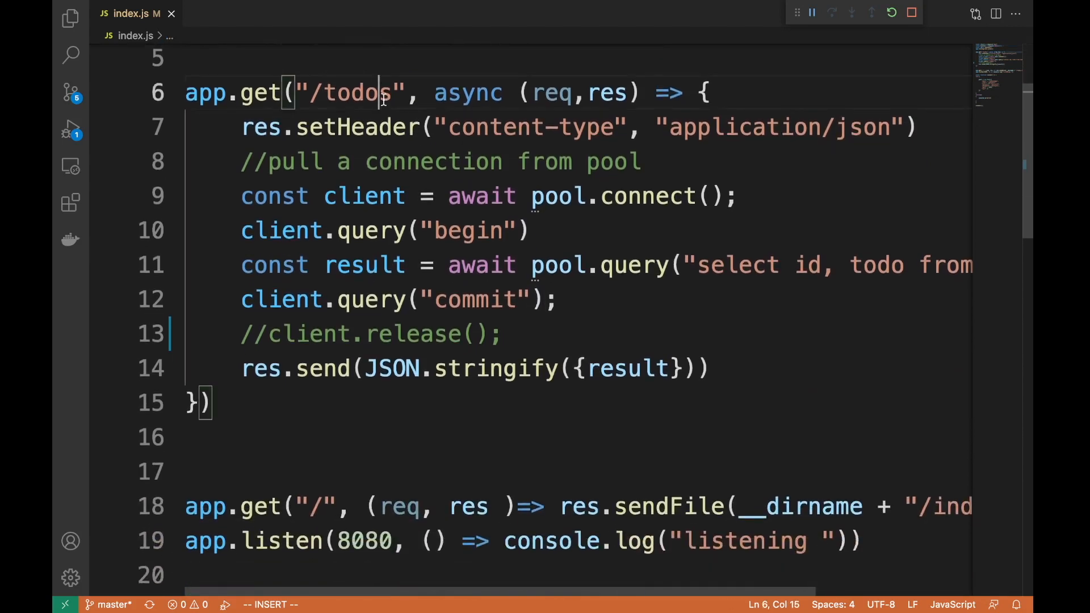
{"action": "double_click", "coordinate": [347, 92]}
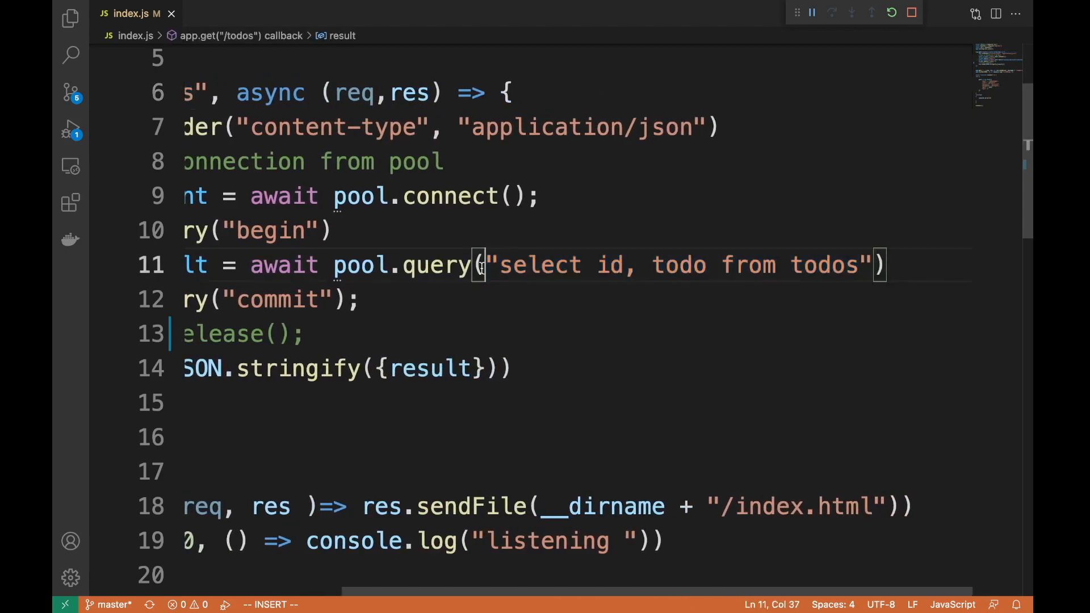
{"action": "left_click", "coordinate": [867, 265]}
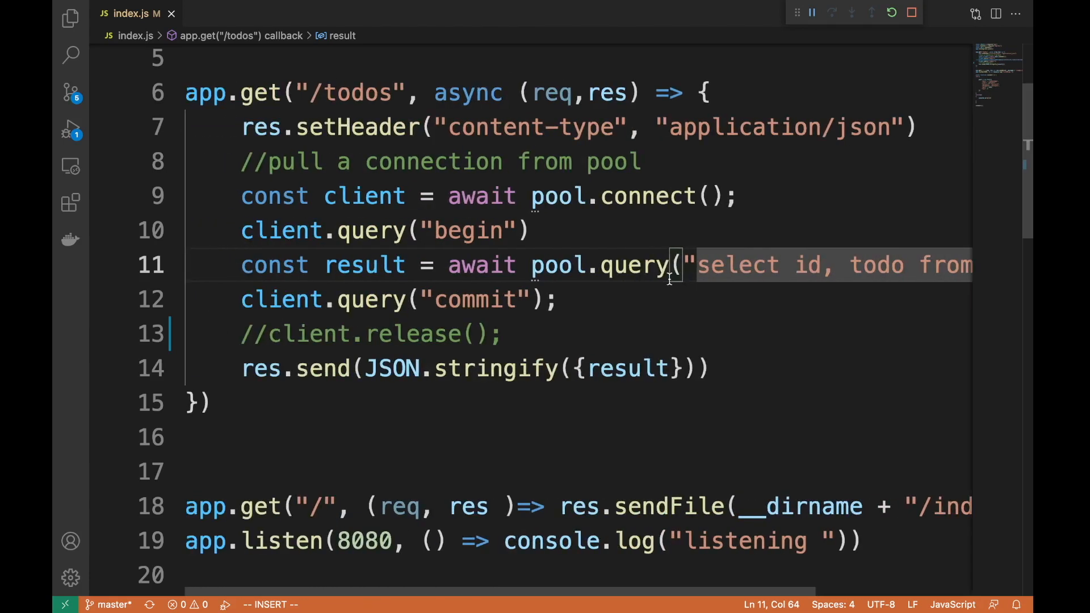
{"action": "scroll", "scroll_direction": "down", "scroll_amount": 3}
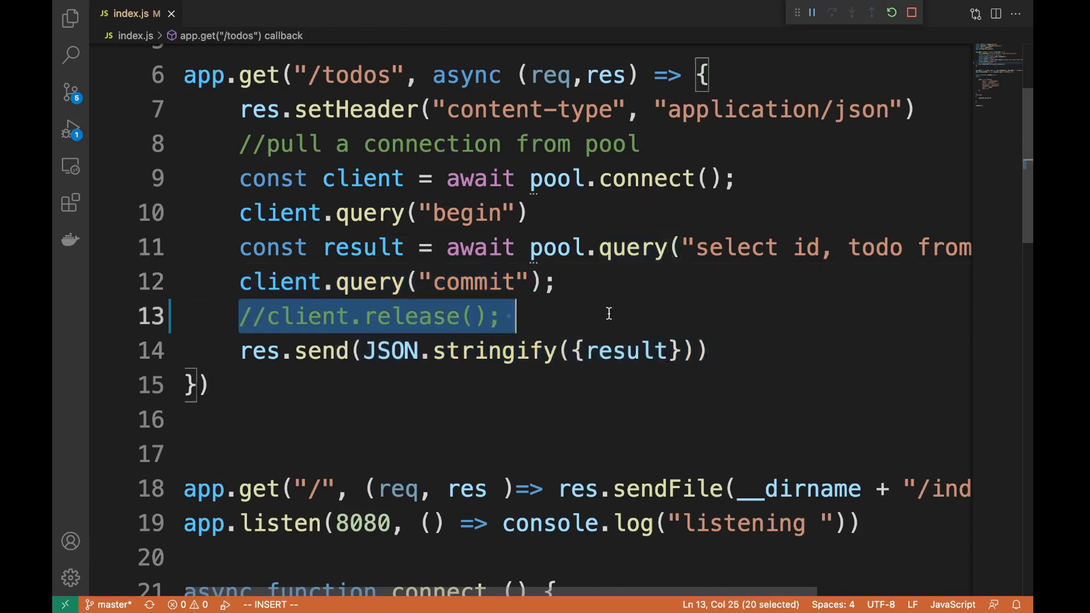
{"action": "key", "text": "Delete"}
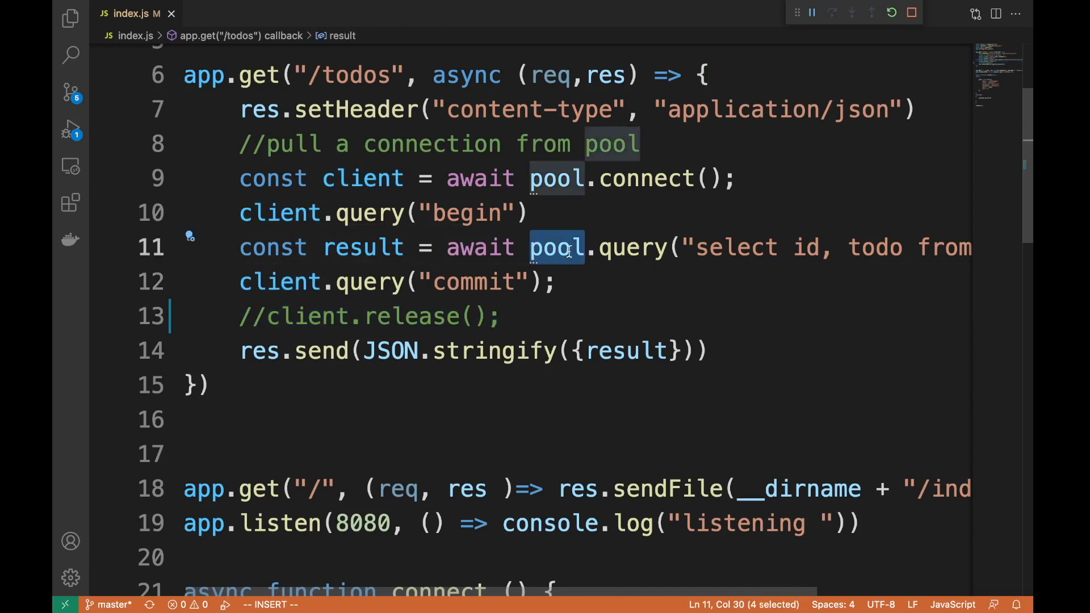
{"action": "scroll", "scroll_direction": "down", "scroll_amount": 3}
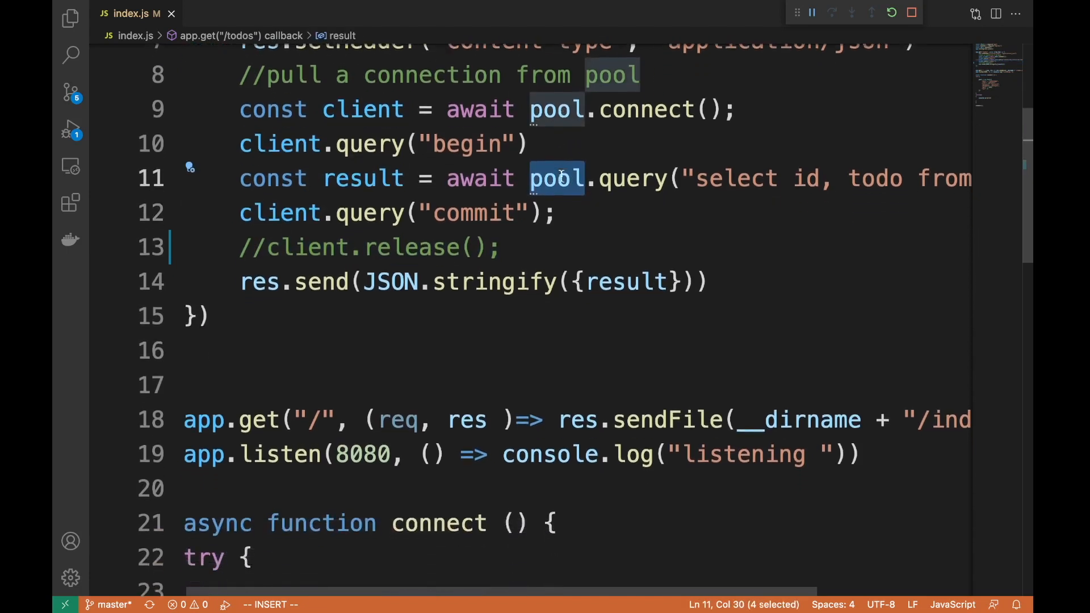
{"action": "scroll", "scroll_direction": "down", "scroll_amount": 3}
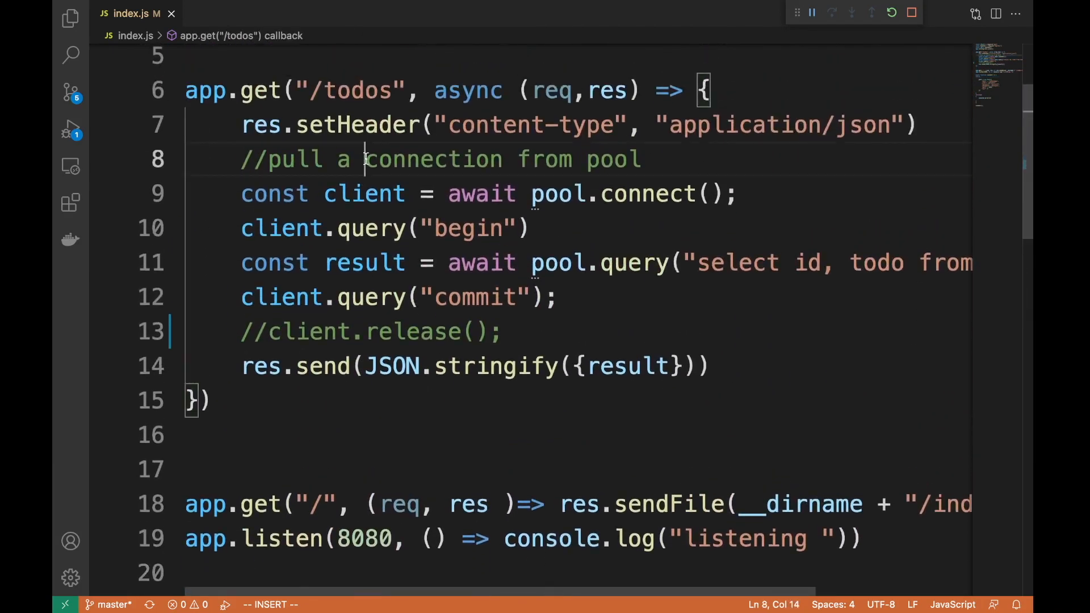
{"action": "key", "text": "End"}
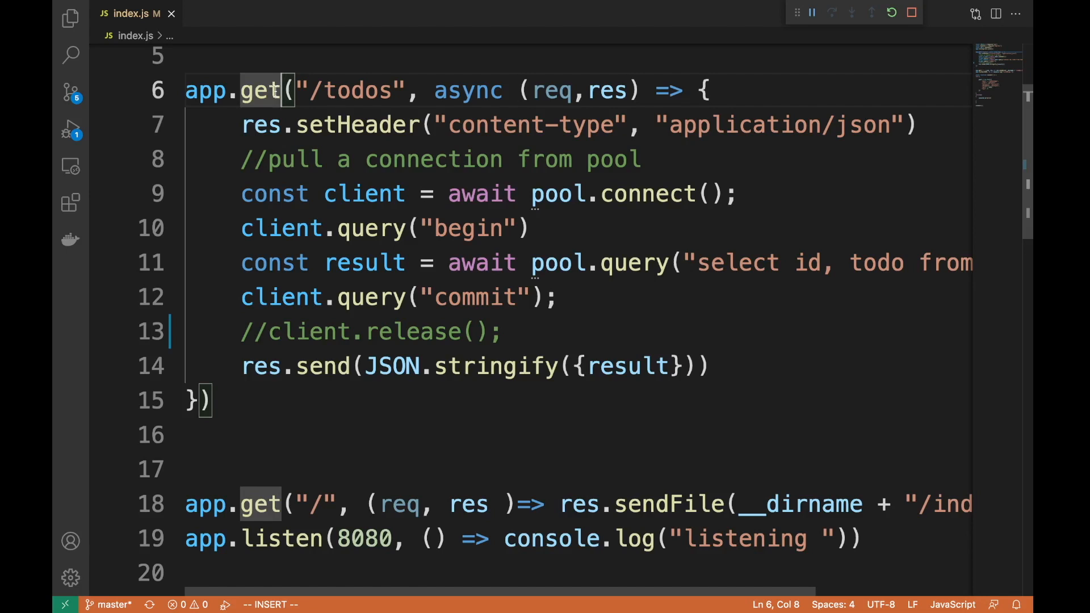
{"action": "mouse_move", "coordinate": [266, 157]}
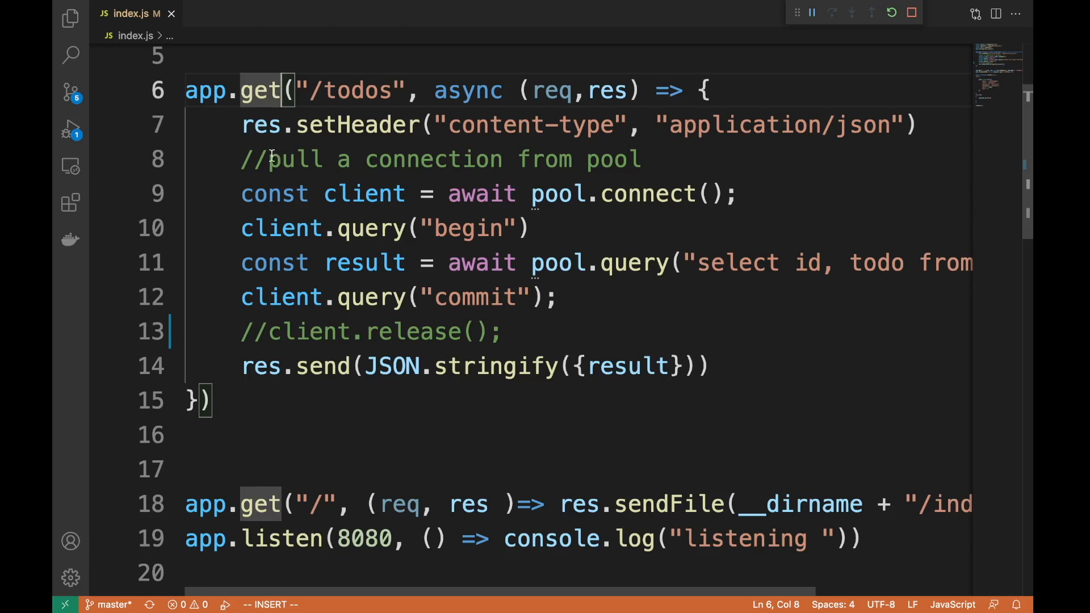
{"action": "scroll", "scroll_direction": "down", "scroll_amount": 3}
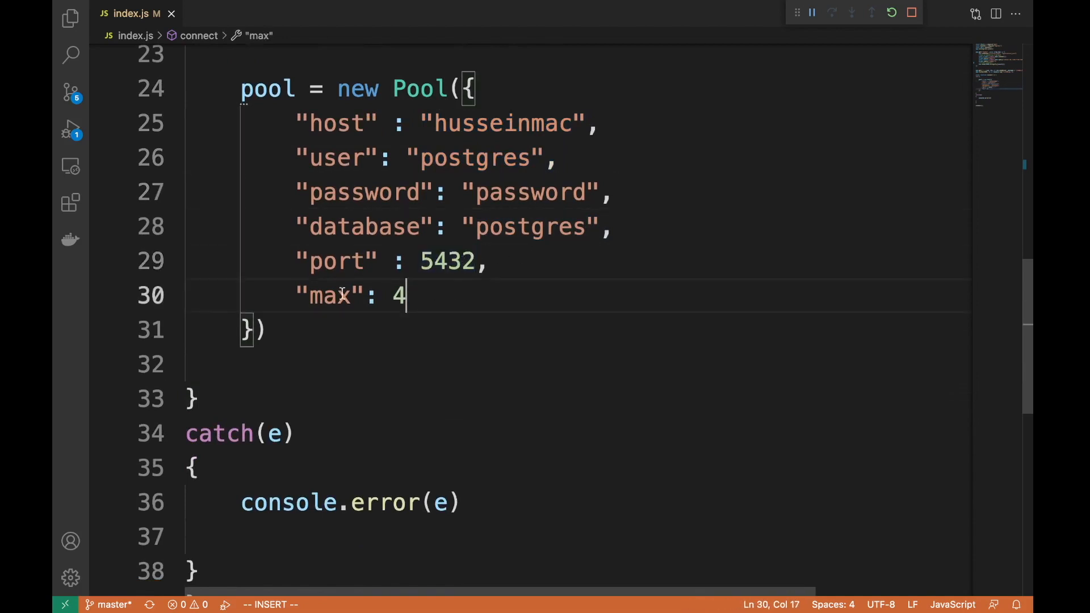
{"action": "double_click", "coordinate": [329, 295]}
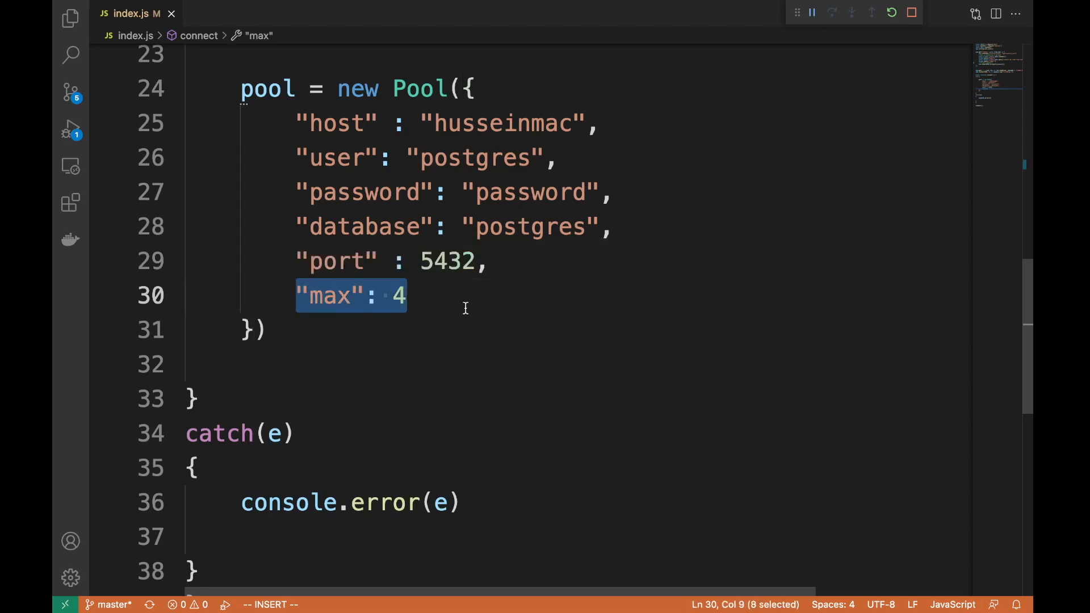
{"action": "left_click", "coordinate": [407, 296]}
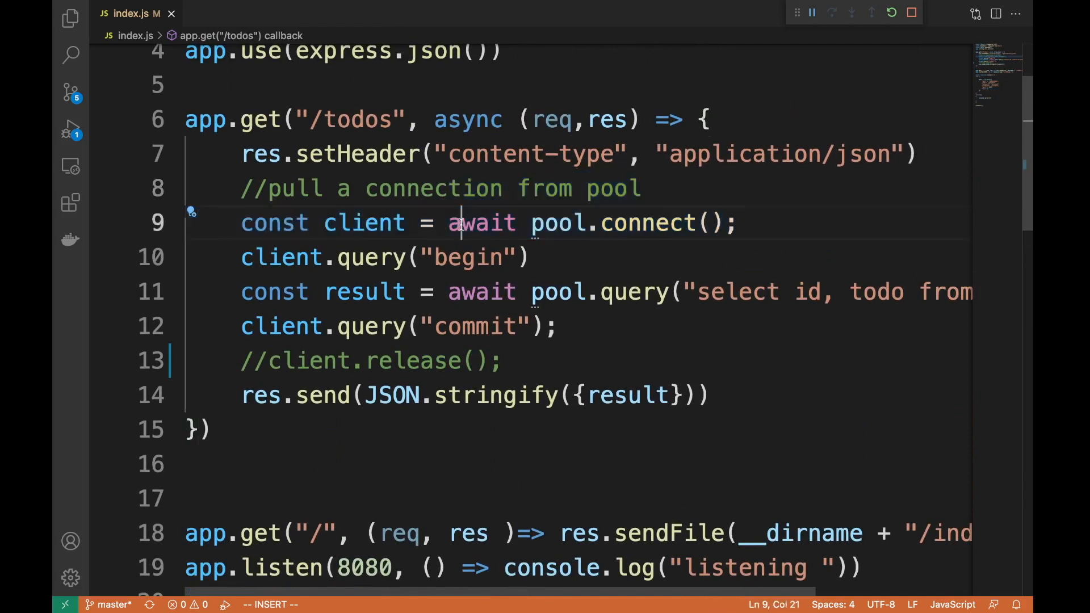
{"action": "double_click", "coordinate": [475, 326]}
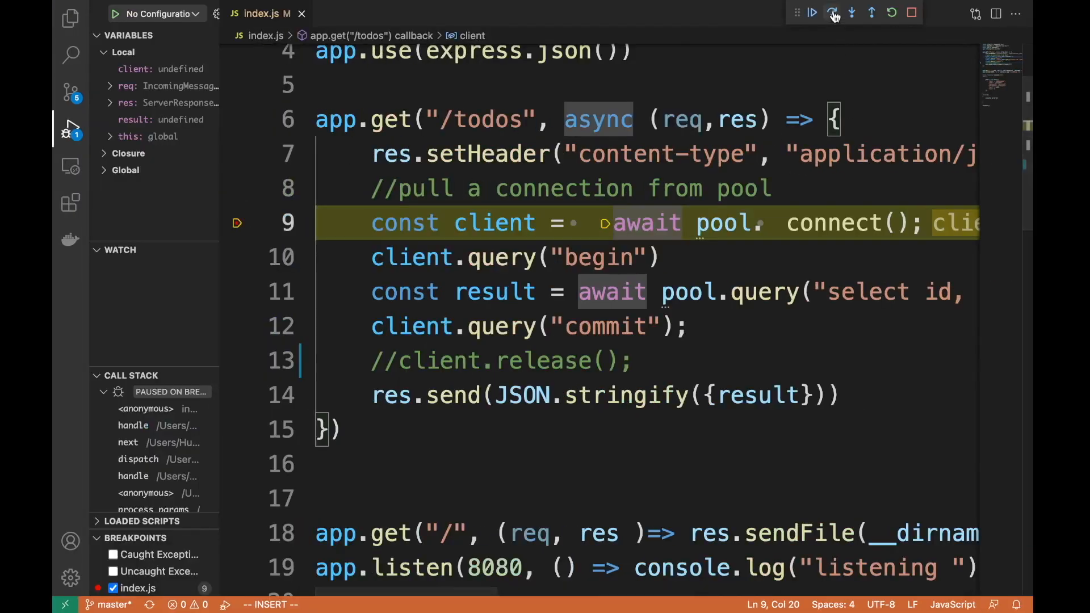
Step the paused /todos request past pool.connect() and let it continue running
{"action": "left_click", "coordinate": [831, 13]}
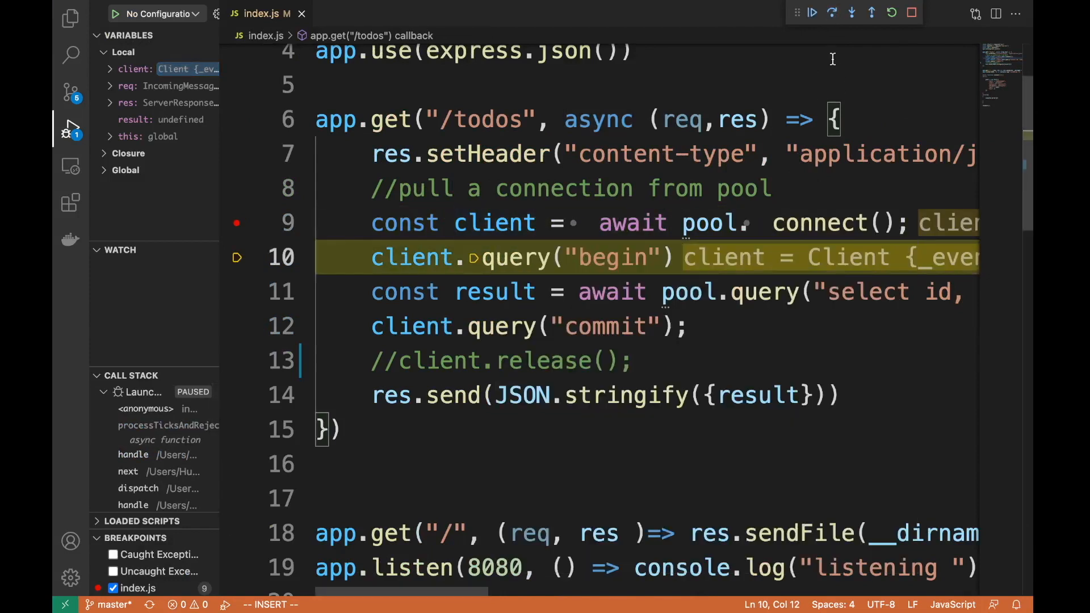
{"action": "left_click", "coordinate": [811, 12]}
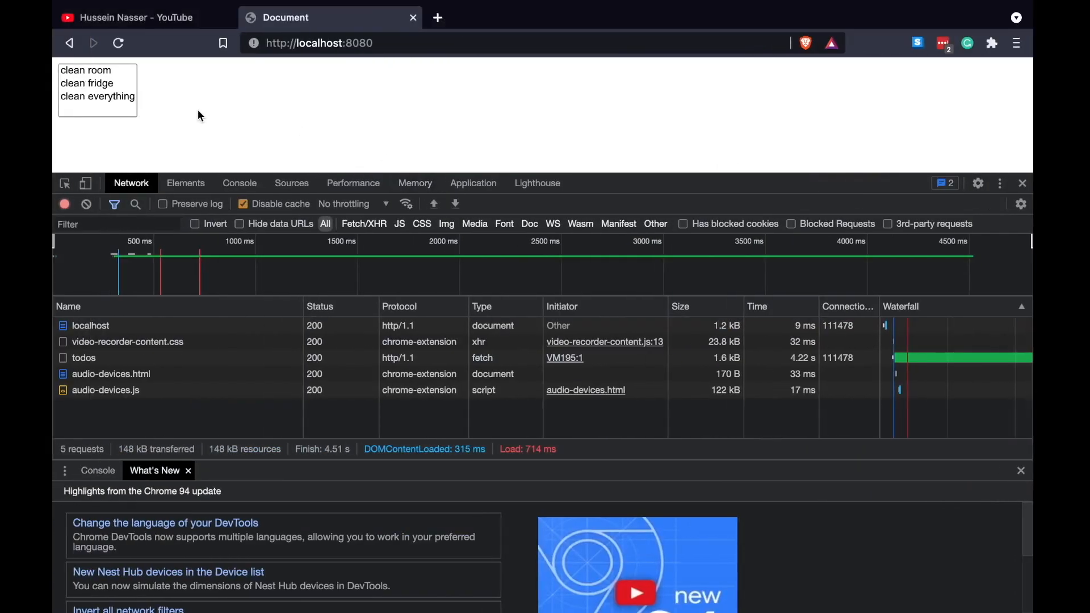
{"action": "mouse_move", "coordinate": [255, 106]}
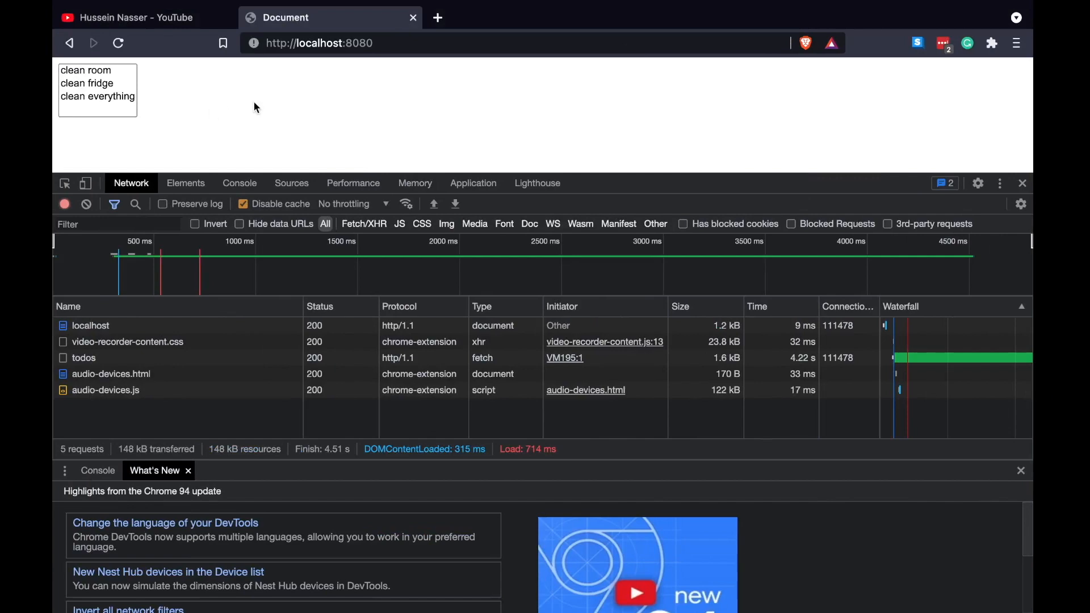
{"action": "mouse_move", "coordinate": [148, 66]}
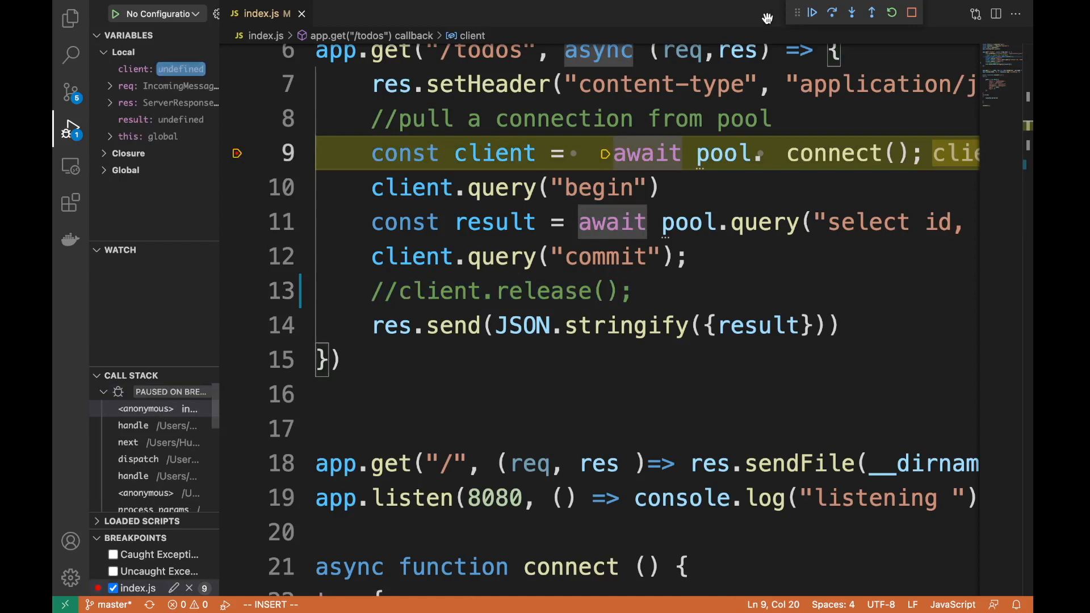
Step the newly paused /todos request over the pool.connect() line twice
{"action": "left_click", "coordinate": [831, 13]}
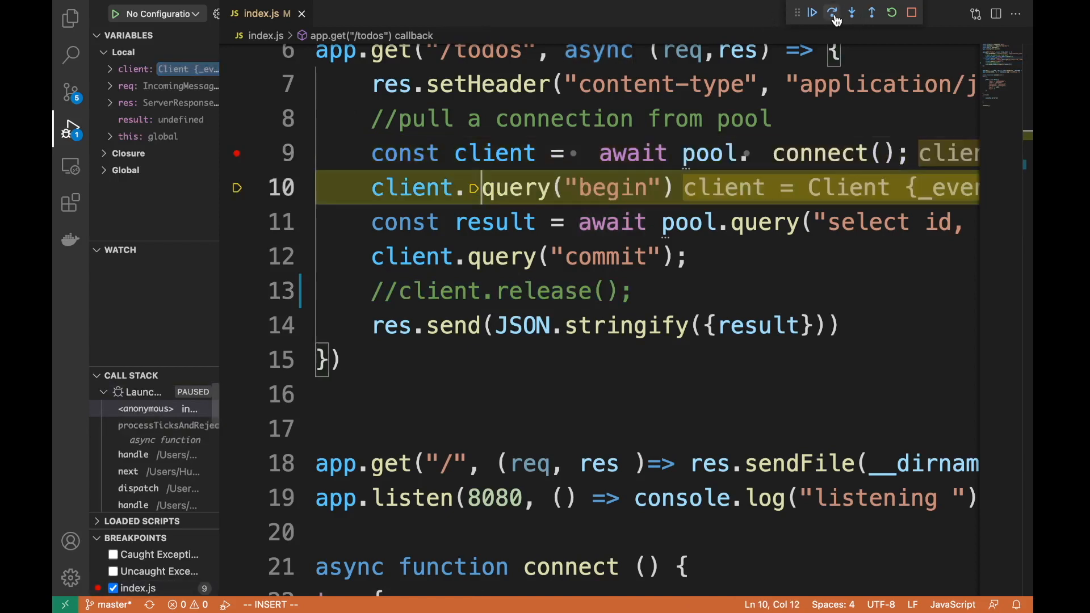
{"action": "mouse_move", "coordinate": [810, 12]}
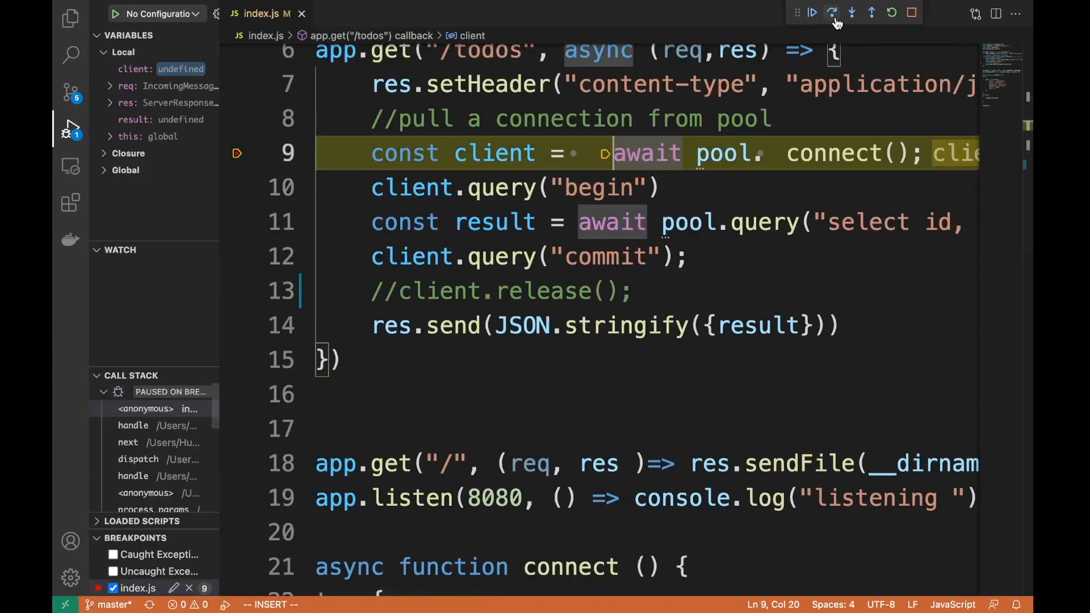
{"action": "left_click", "coordinate": [831, 12]}
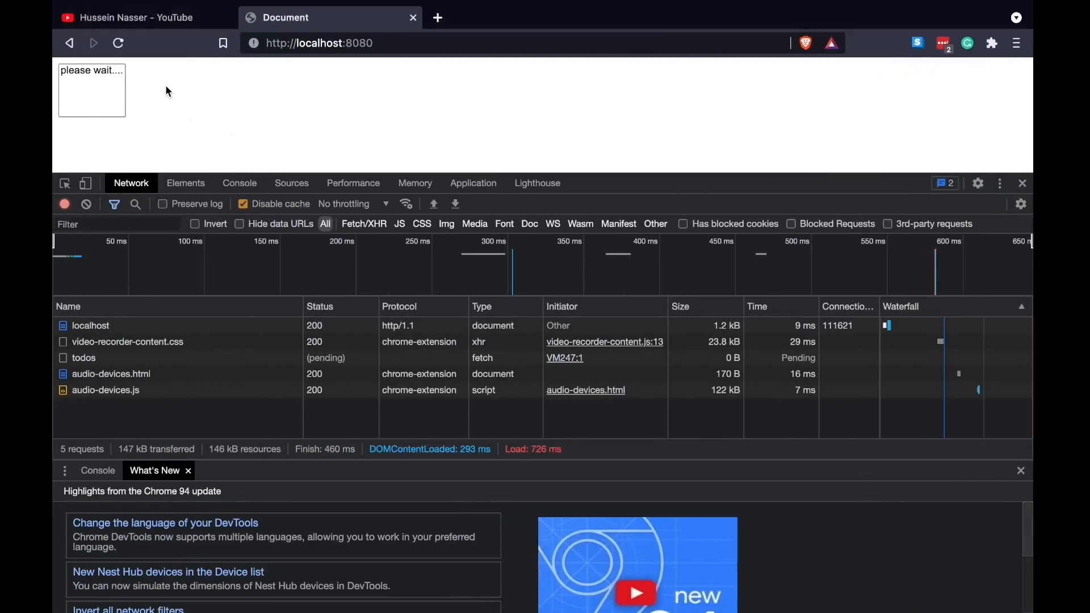
{"action": "mouse_move", "coordinate": [155, 88]}
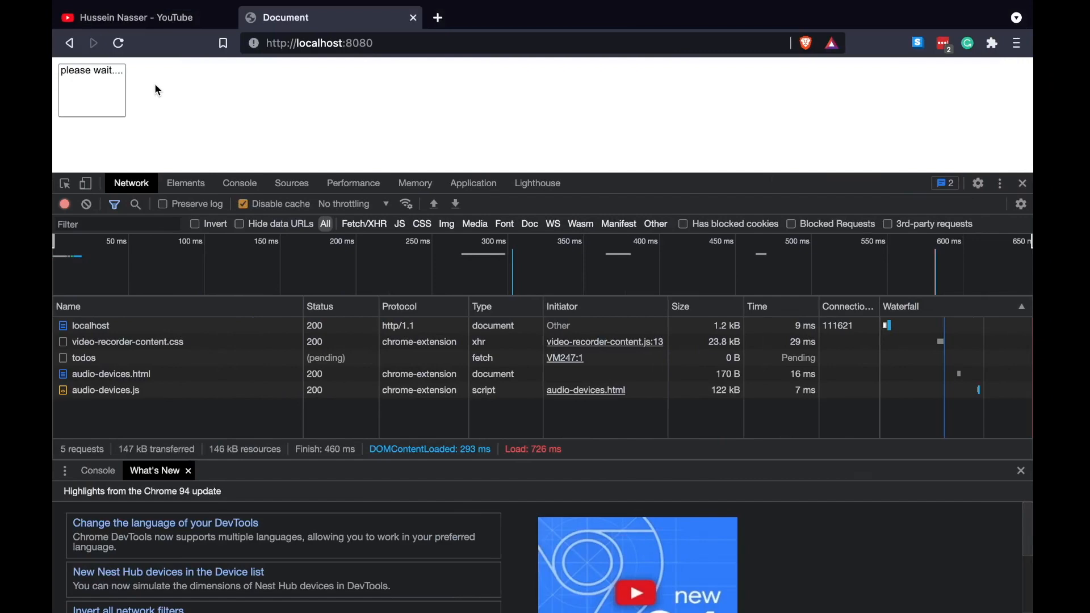
{"action": "mouse_move", "coordinate": [177, 85]}
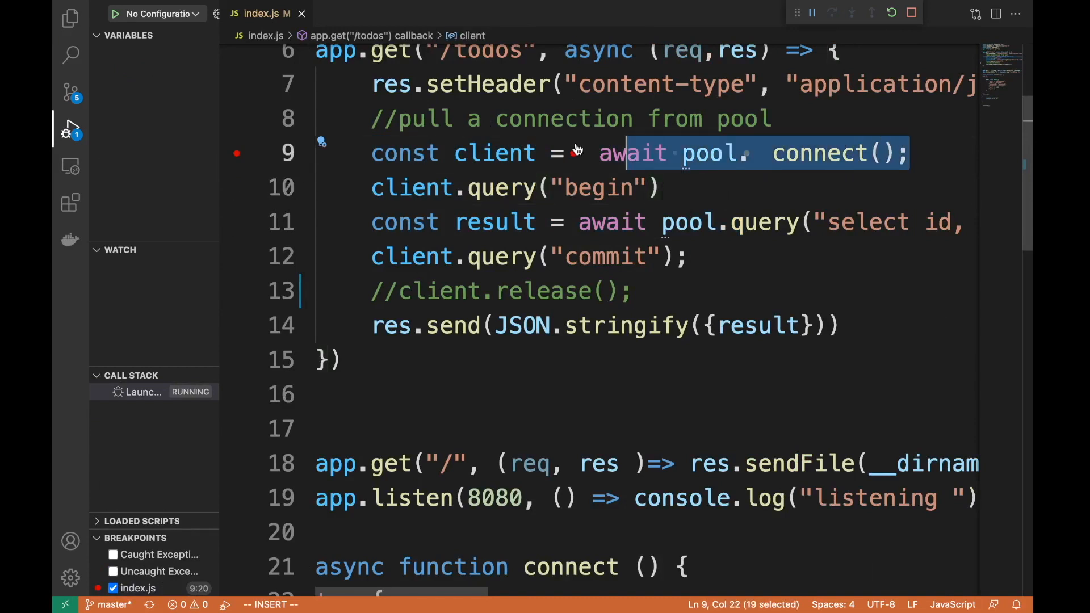
{"action": "left_click", "coordinate": [732, 153]}
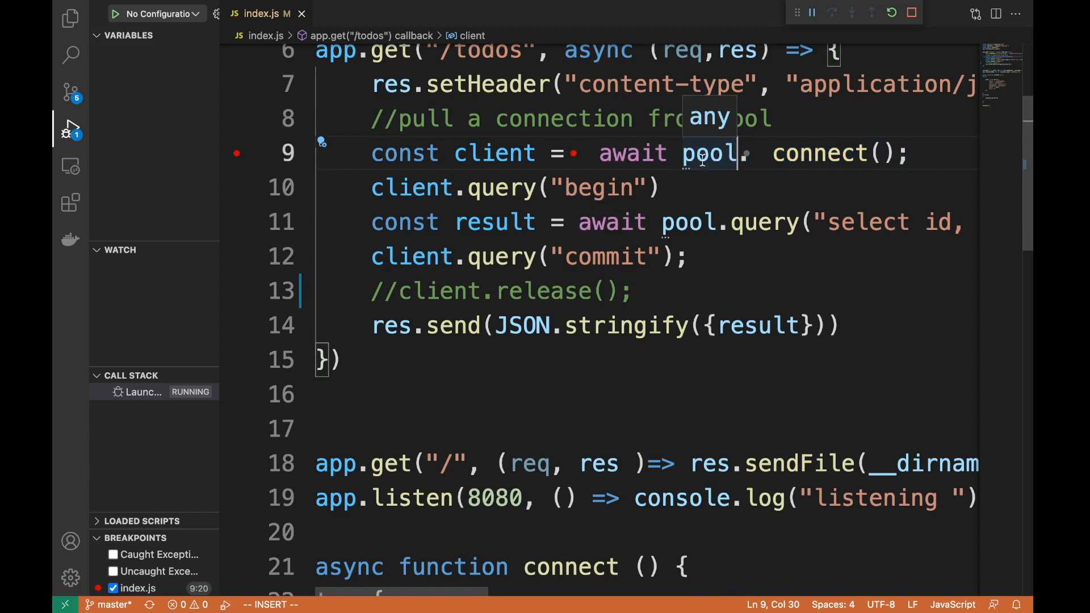
{"action": "double_click", "coordinate": [709, 153]}
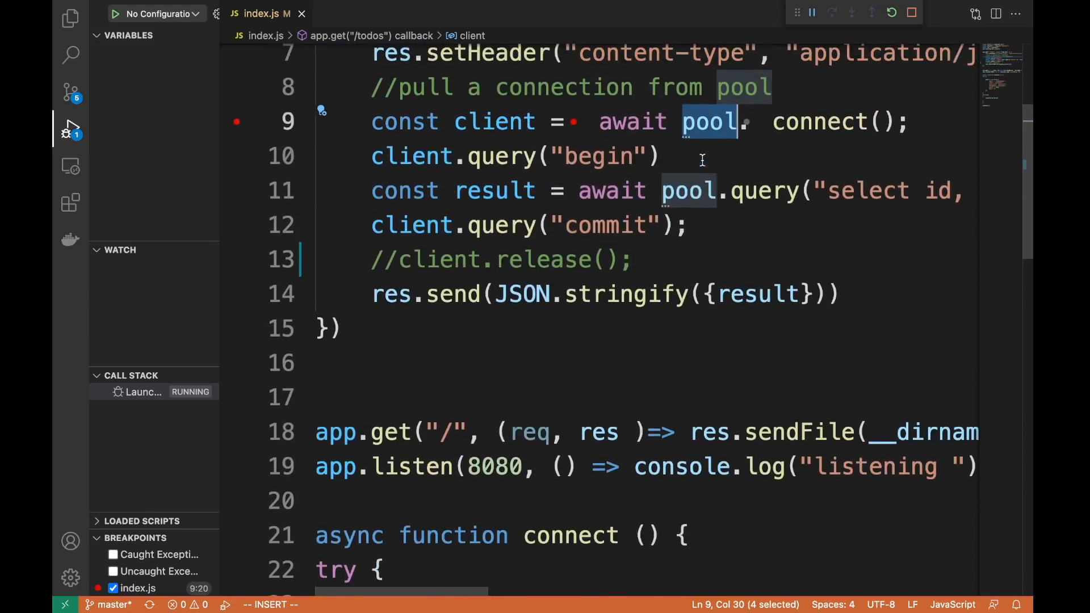
{"action": "scroll", "scroll_direction": "down", "scroll_amount": 3}
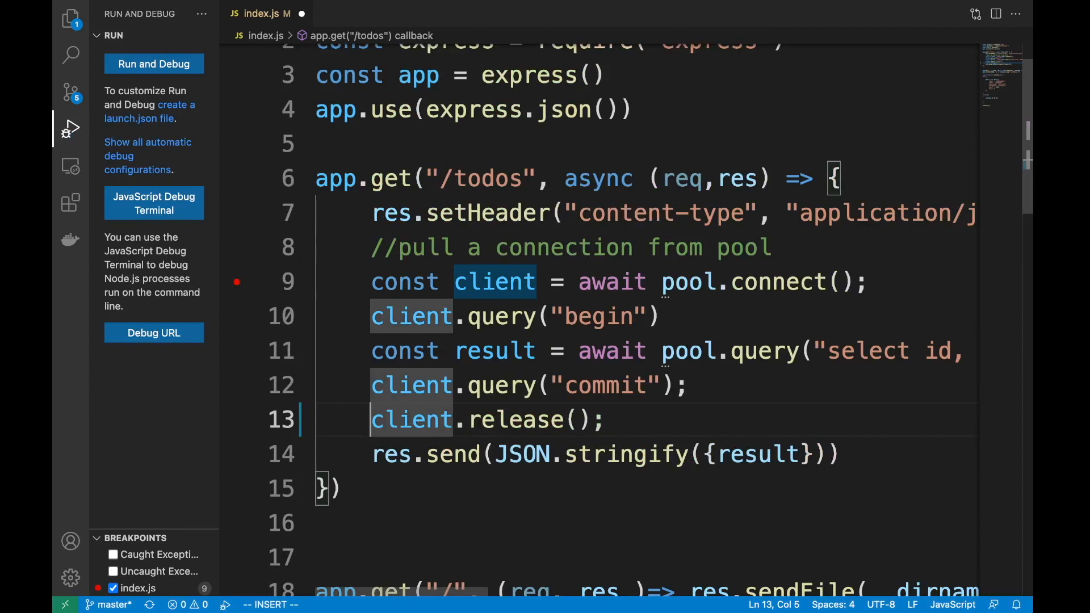
Replace the commented-out line with a live client.release(); call after the commit query
{"action": "left_click", "coordinate": [237, 317]}
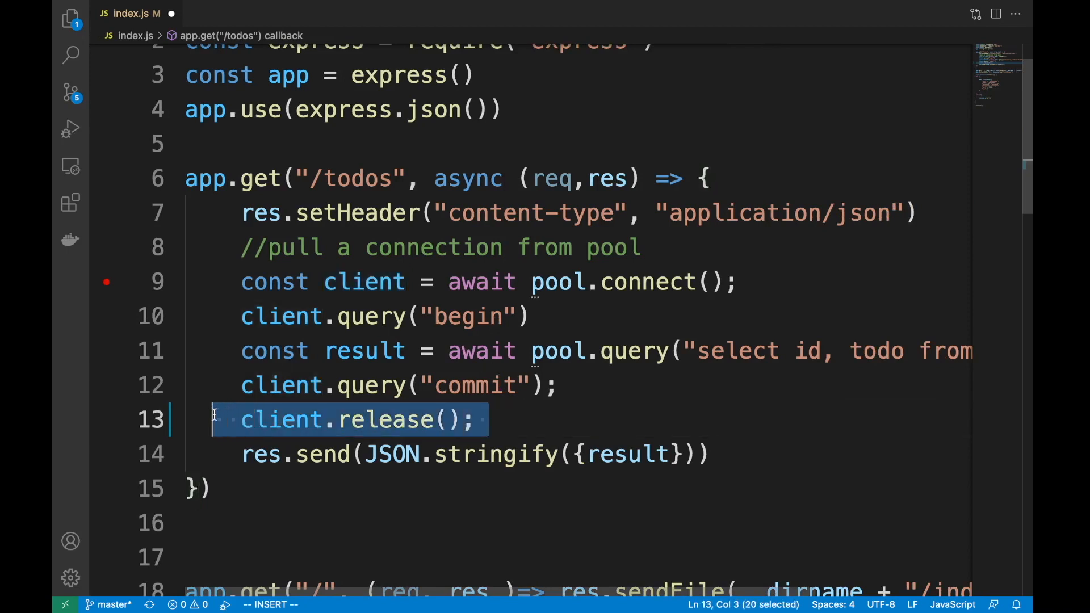
{"action": "key", "text": "Delete"}
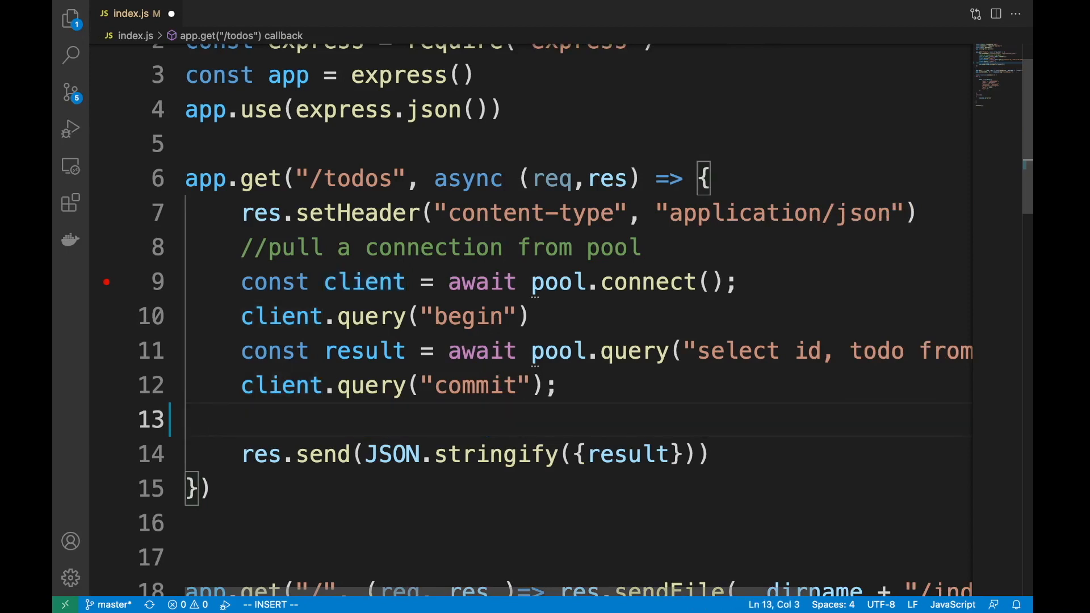
{"action": "mouse_move", "coordinate": [623, 321]}
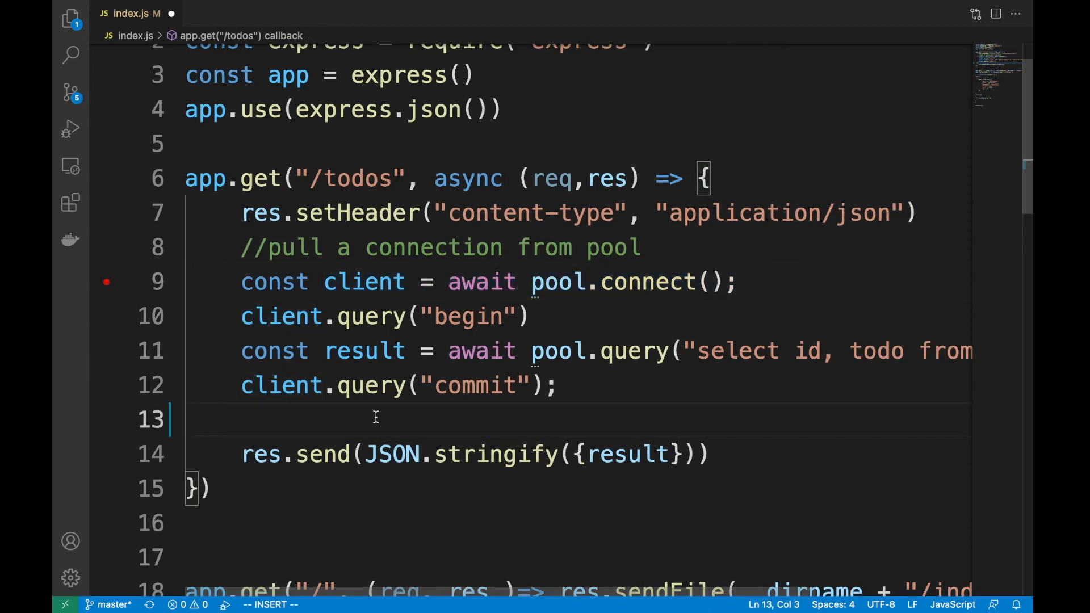
{"action": "type", "text": "client.release();"}
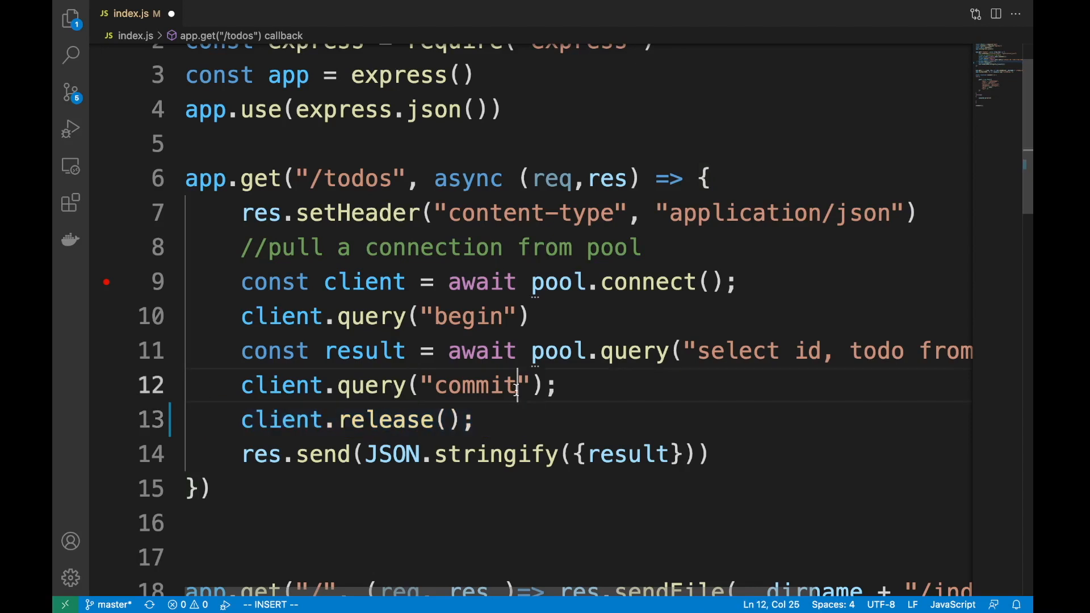
{"action": "left_click", "coordinate": [212, 281]}
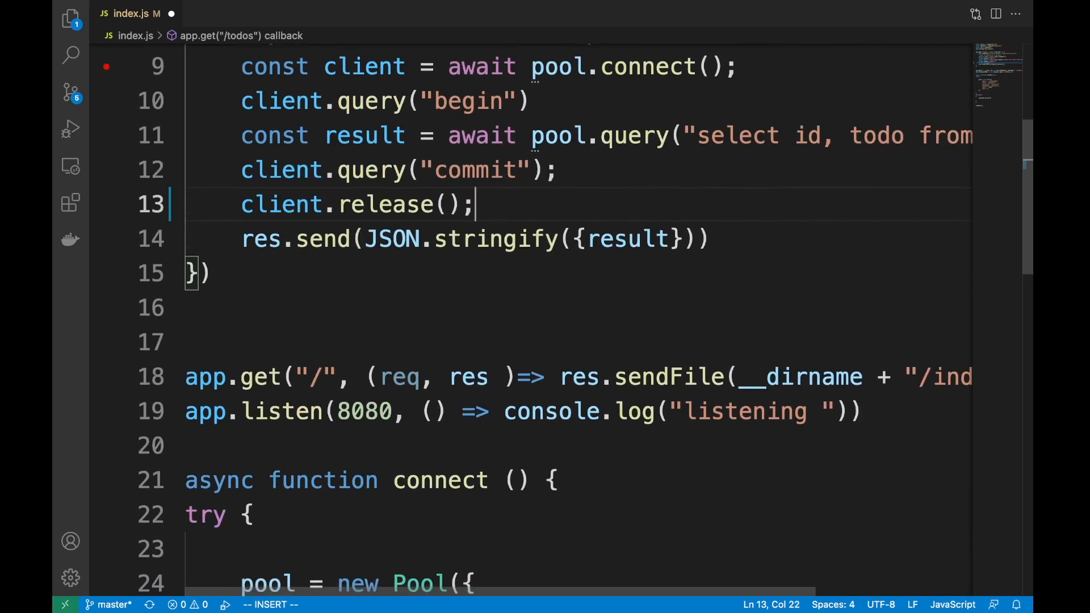
{"action": "scroll", "scroll_direction": "down", "scroll_amount": 3}
{"action": "type", "text": "\"max\": 4"}
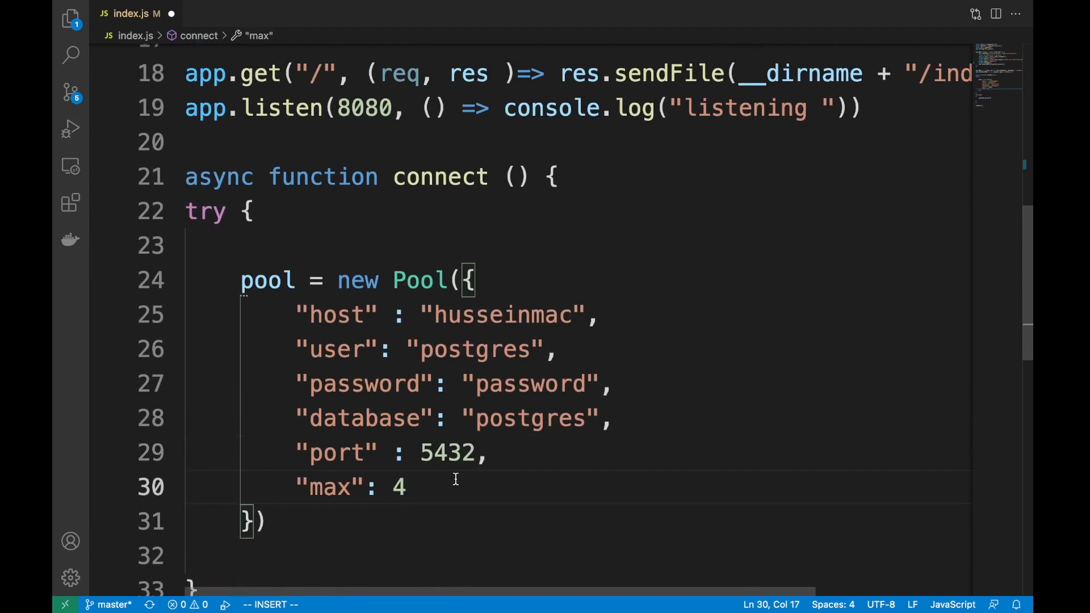
Finish the pool's "max": 4 entry with a comma and start an empty quoted property key below it
{"action": "scroll", "scroll_direction": "up", "scroll_amount": 3}
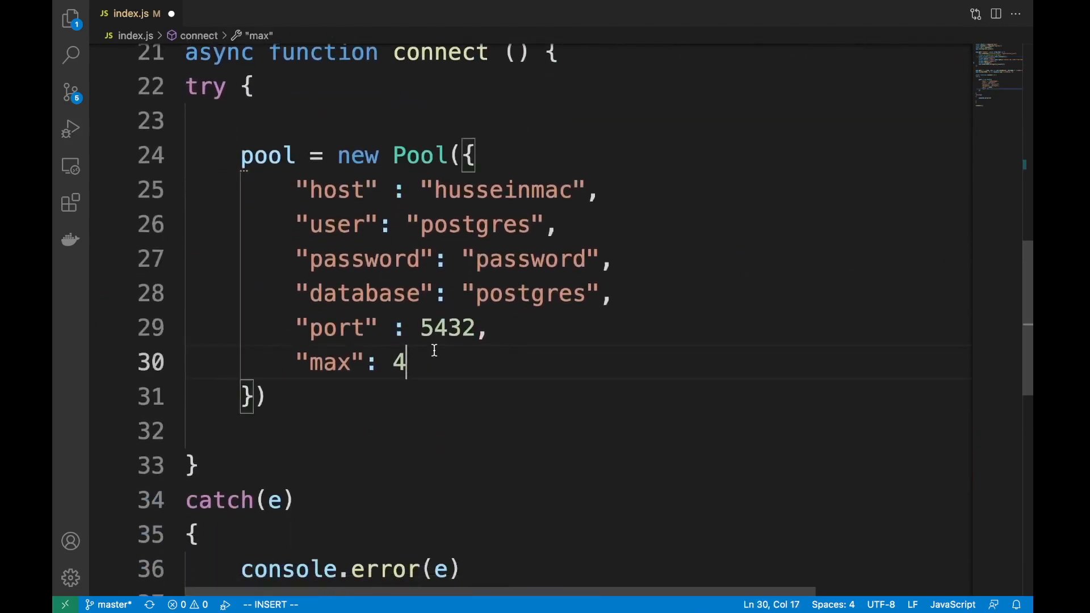
{"action": "type", "text": ","}
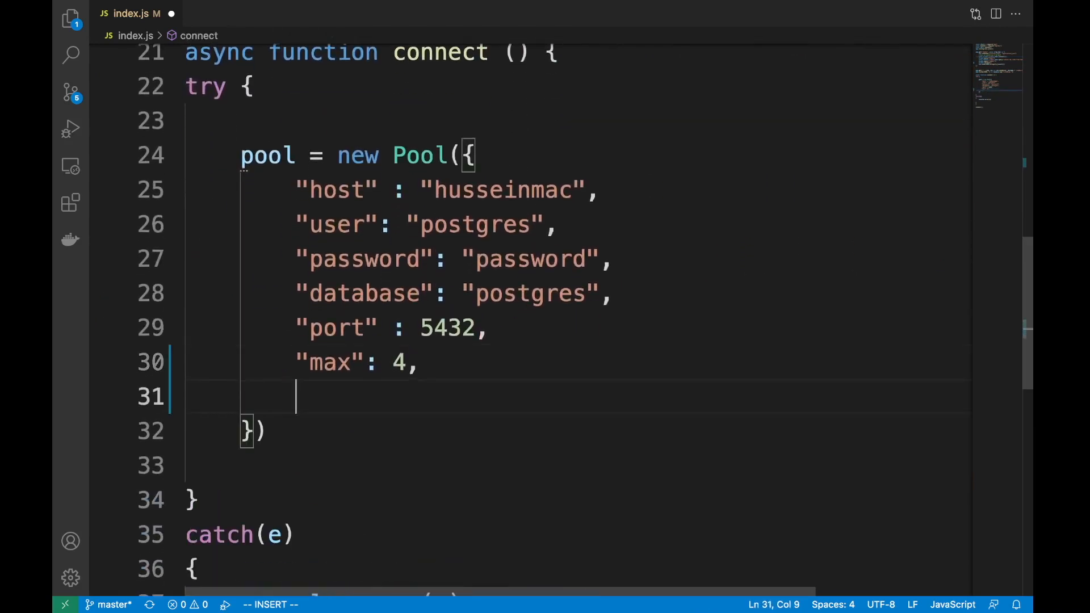
{"action": "type", "text": "\""}
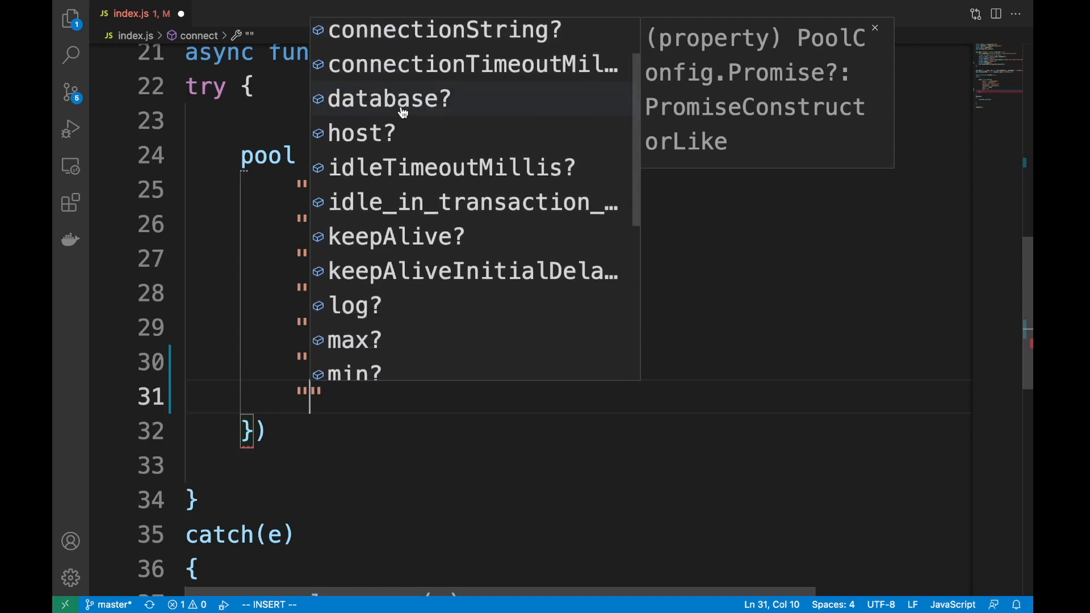
{"action": "scroll", "scroll_direction": "down", "scroll_amount": 3}
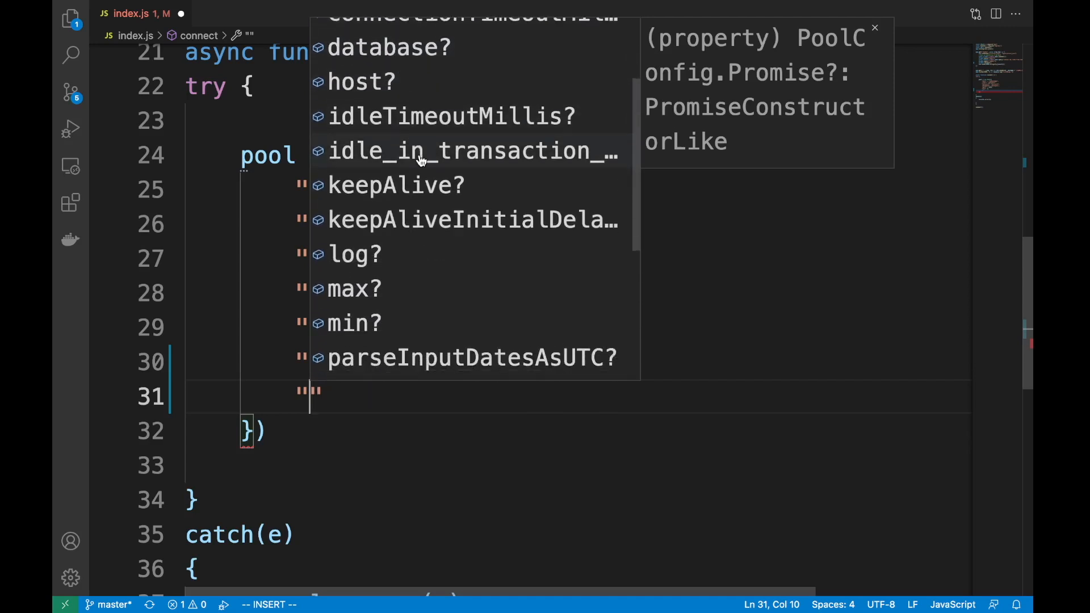
{"action": "mouse_move", "coordinate": [432, 128]}
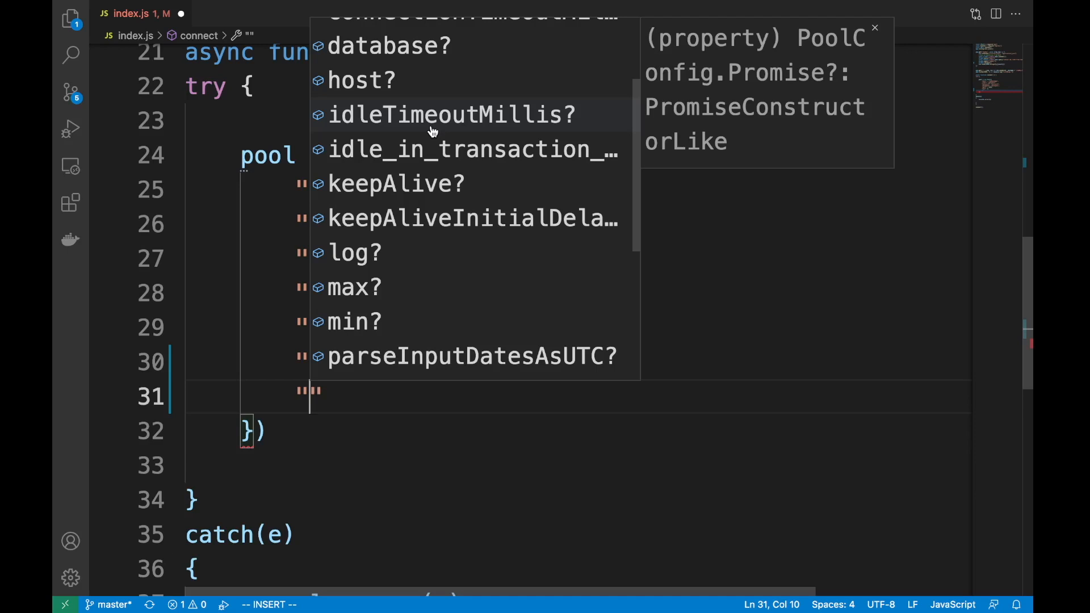
{"action": "scroll", "scroll_direction": "down", "scroll_amount": 3}
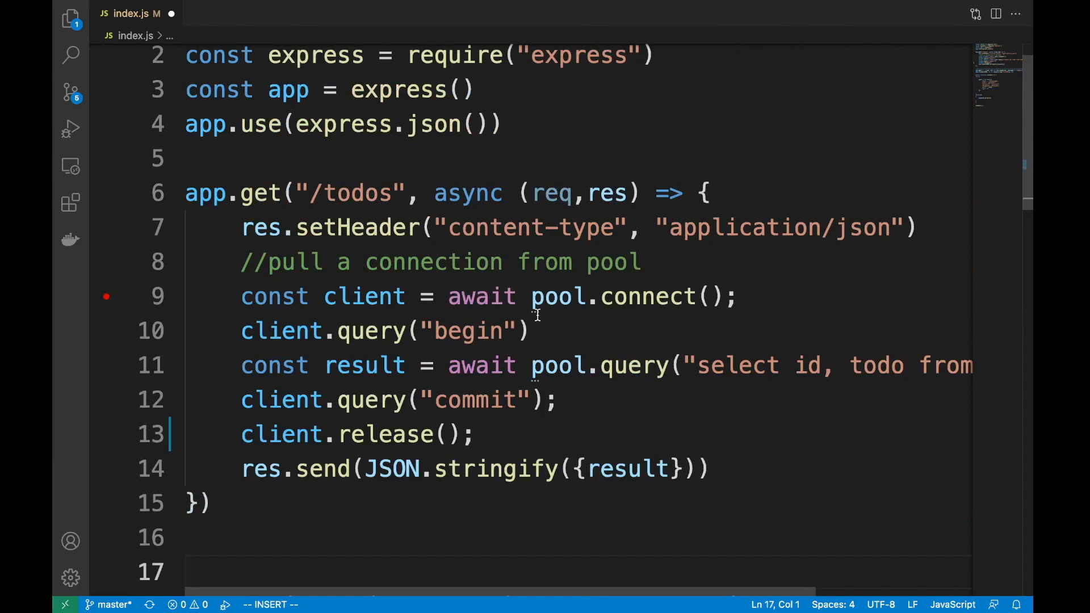
{"action": "mouse_move", "coordinate": [485, 470]}
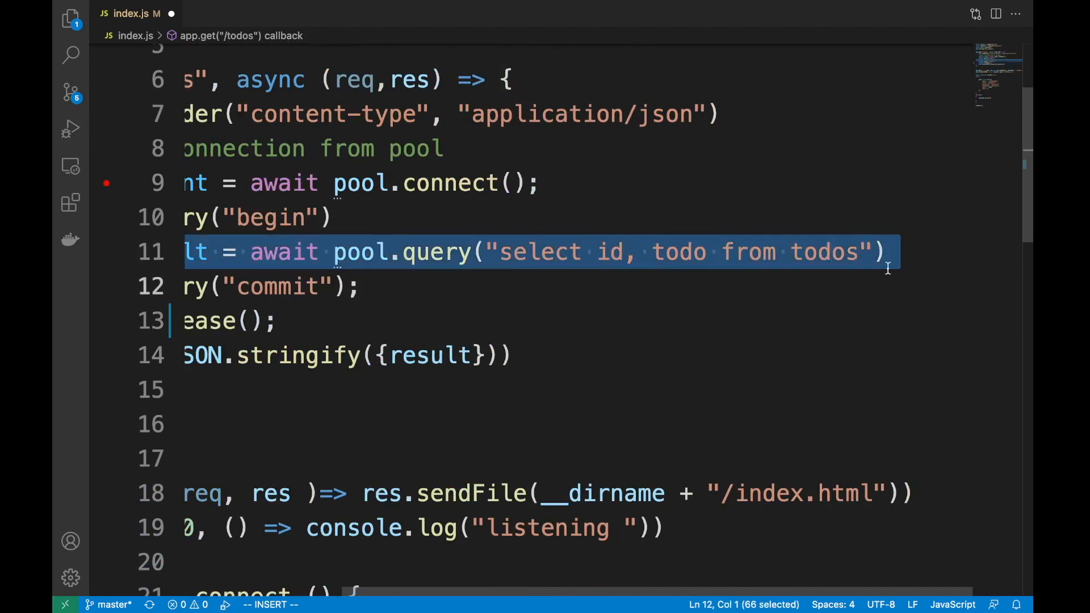
Add a placeholder pool.query("select ....") line above the client connection in the /todos handler
{"action": "left_click", "coordinate": [892, 253]}
{"action": "type", "text": "/"}
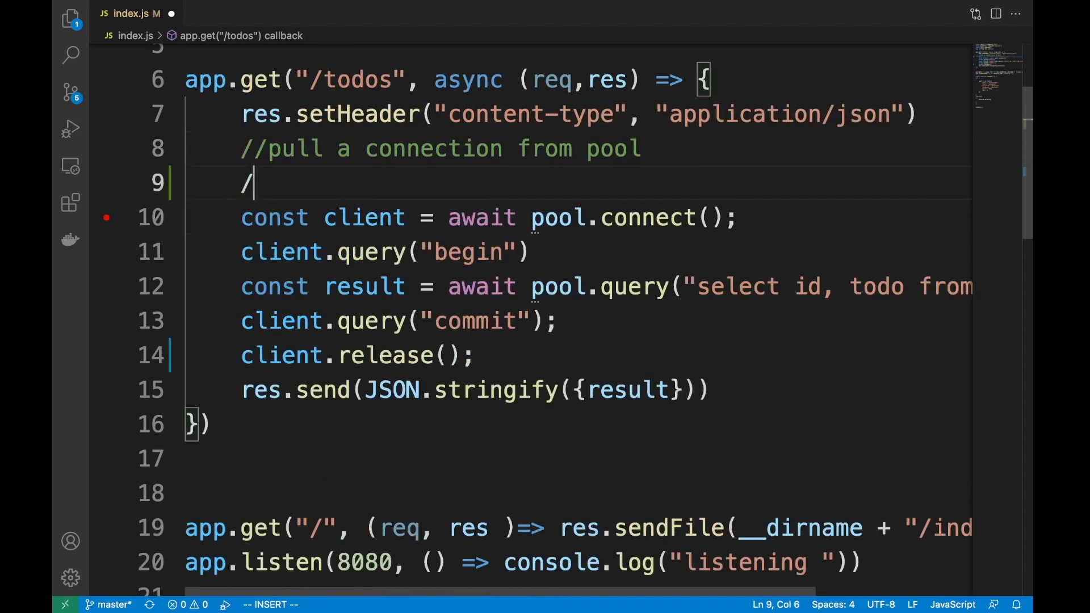
{"action": "type", "text": "pool.query"}
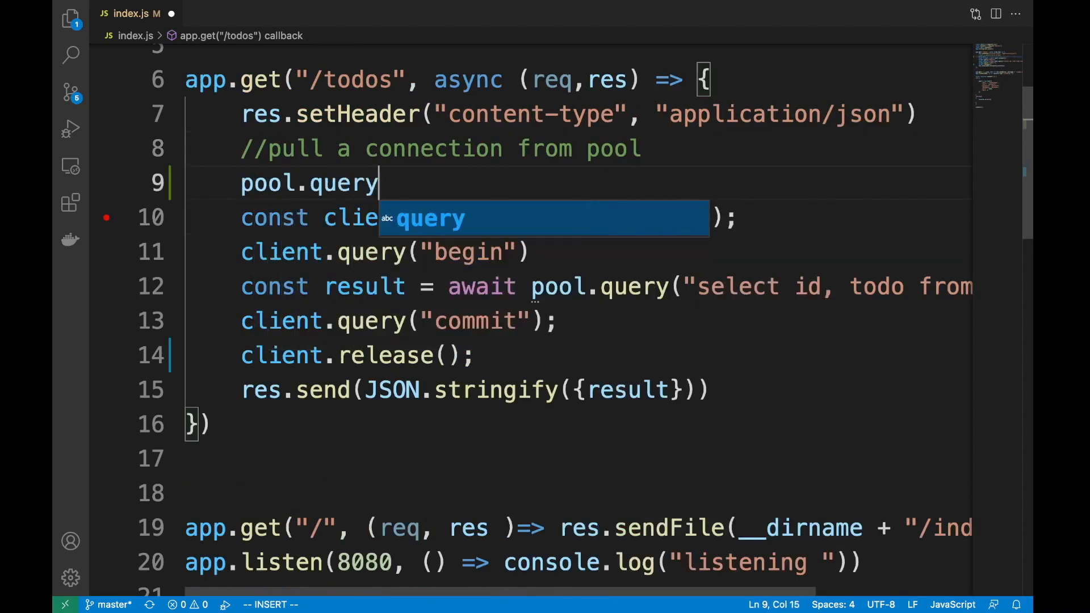
{"action": "type", "text": "(\"select ....\")"}
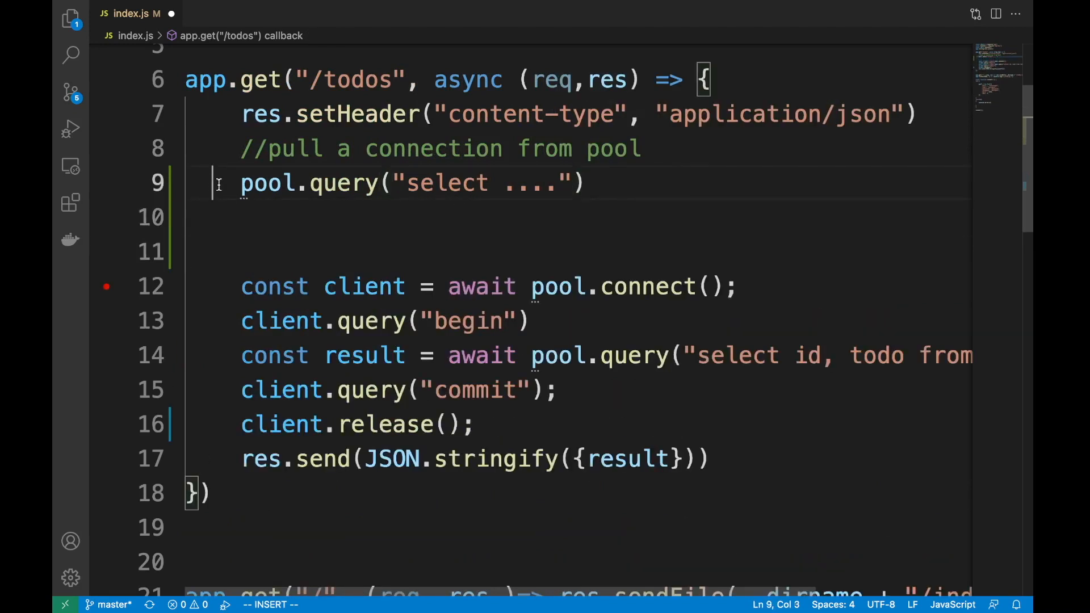
{"action": "left_click", "coordinate": [306, 183]}
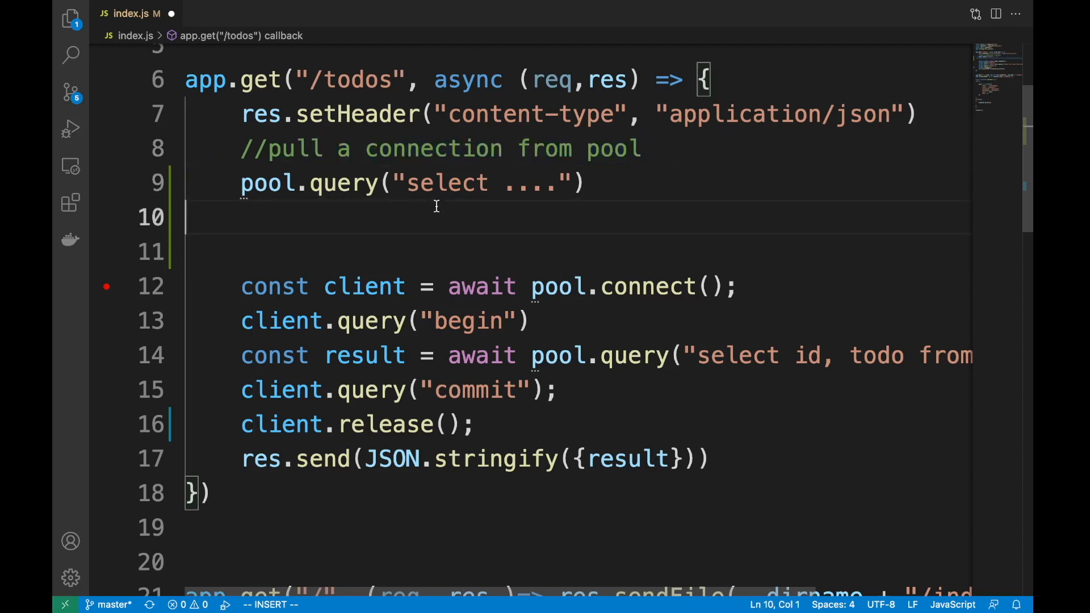
Select the placeholder pool.query line to duplicate it into insert, update and insert queries
{"action": "left_click_drag", "start_coordinate": [240, 183], "coordinate": [586, 183]}
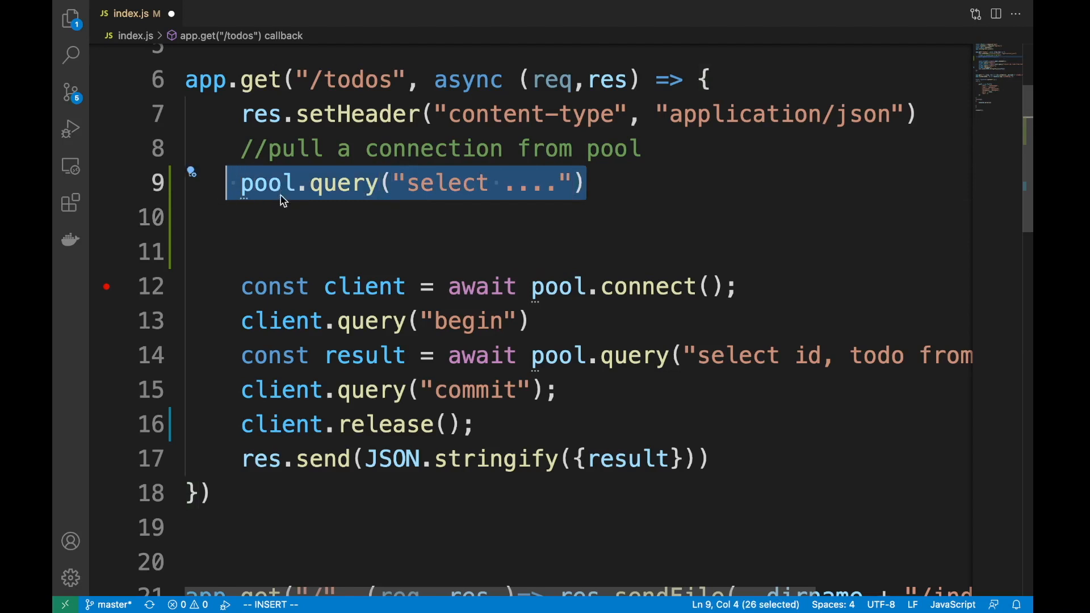
{"action": "left_click", "coordinate": [395, 183]}
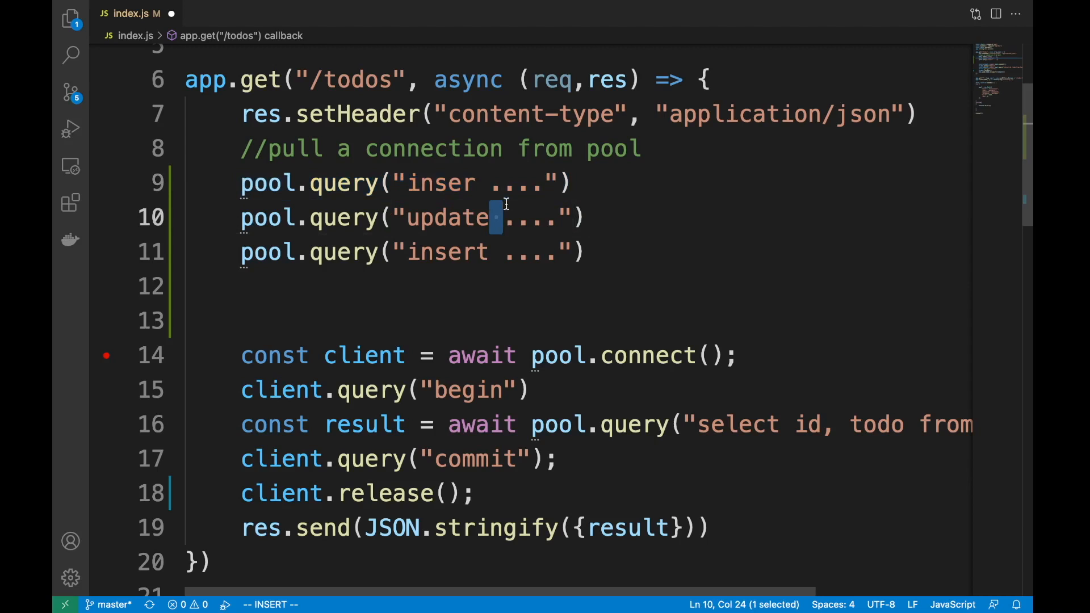
{"action": "mouse_move", "coordinate": [456, 252]}
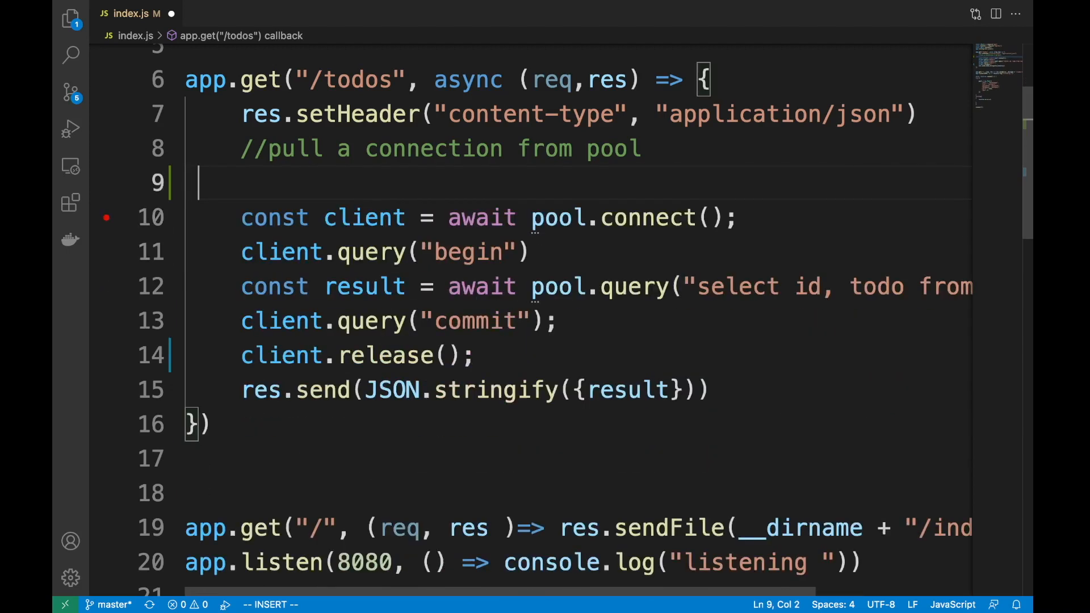
Point out the client.release(); line in the restored /todos handler
{"action": "left_click", "coordinate": [475, 148]}
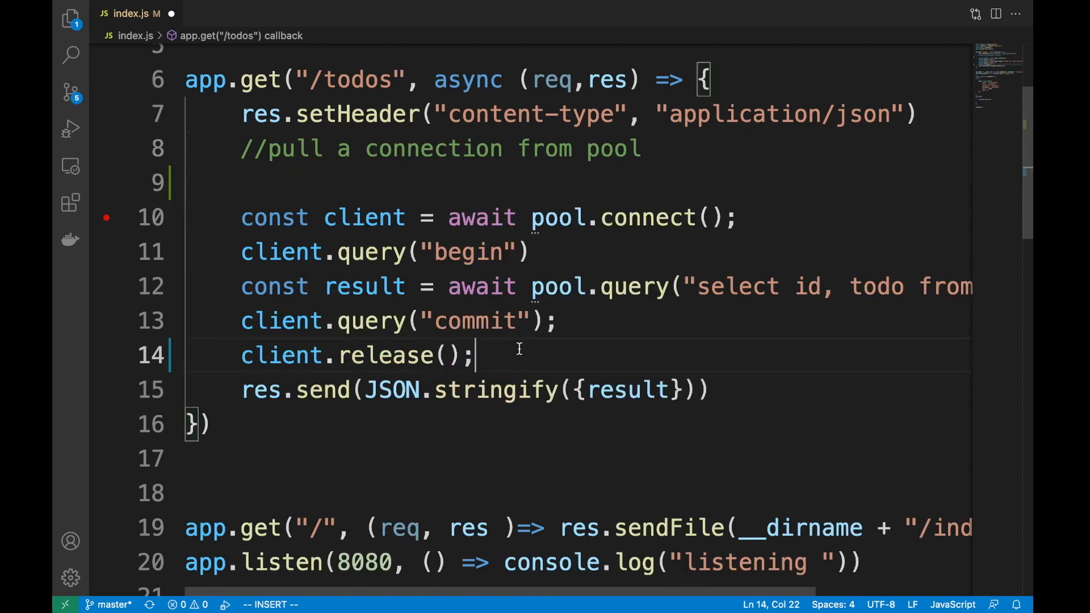
{"action": "mouse_move", "coordinate": [567, 352]}
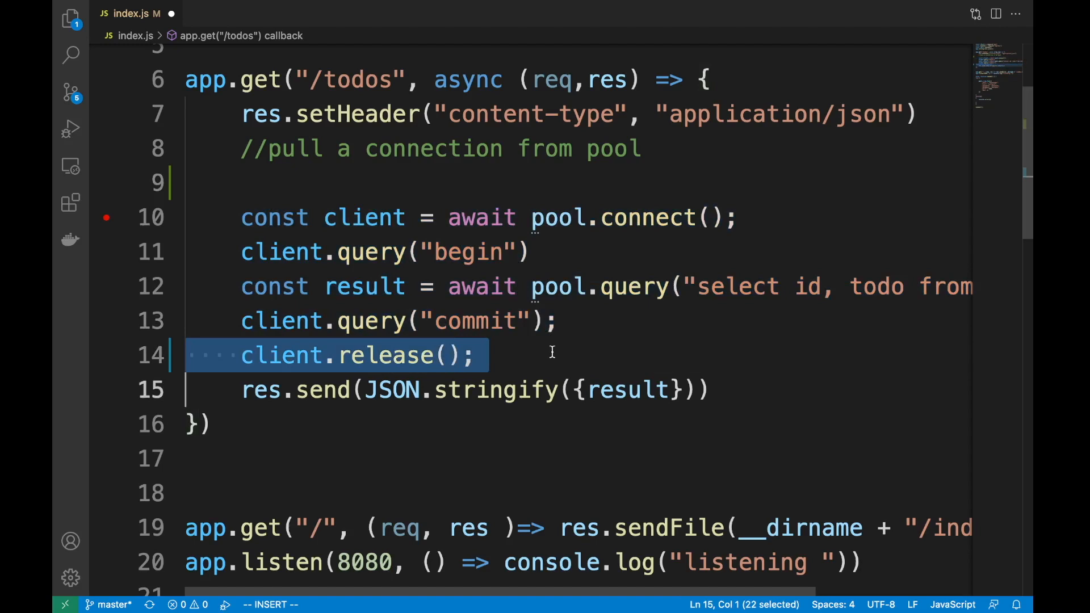
{"action": "scroll", "scroll_direction": "down", "scroll_amount": 3}
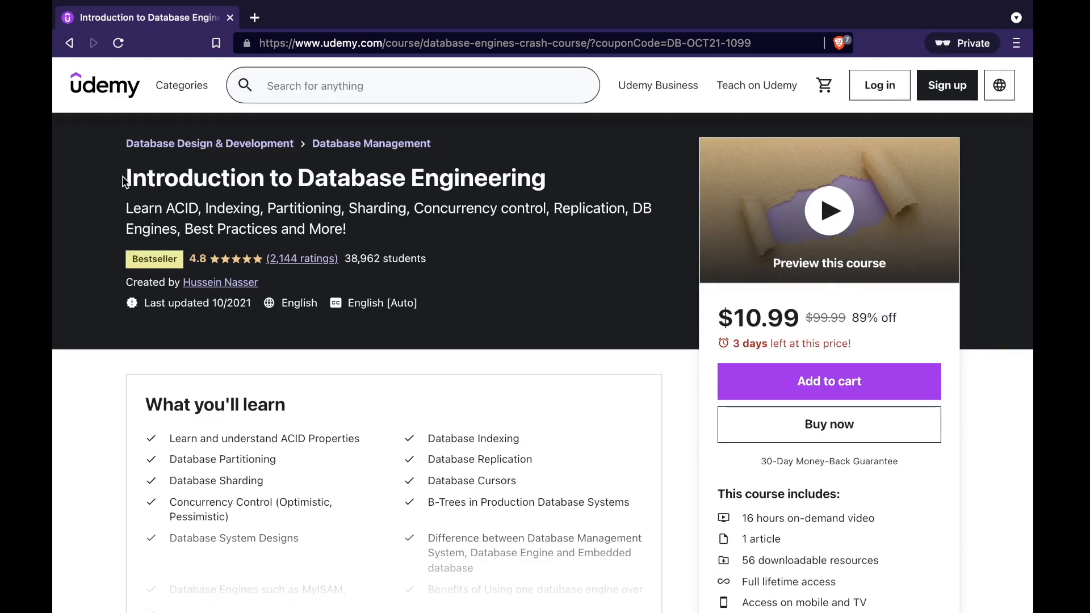
Enter database.husseinnasser.com in the address bar, which suggests the Udemy database course
{"action": "scroll", "scroll_direction": "down", "scroll_amount": 3}
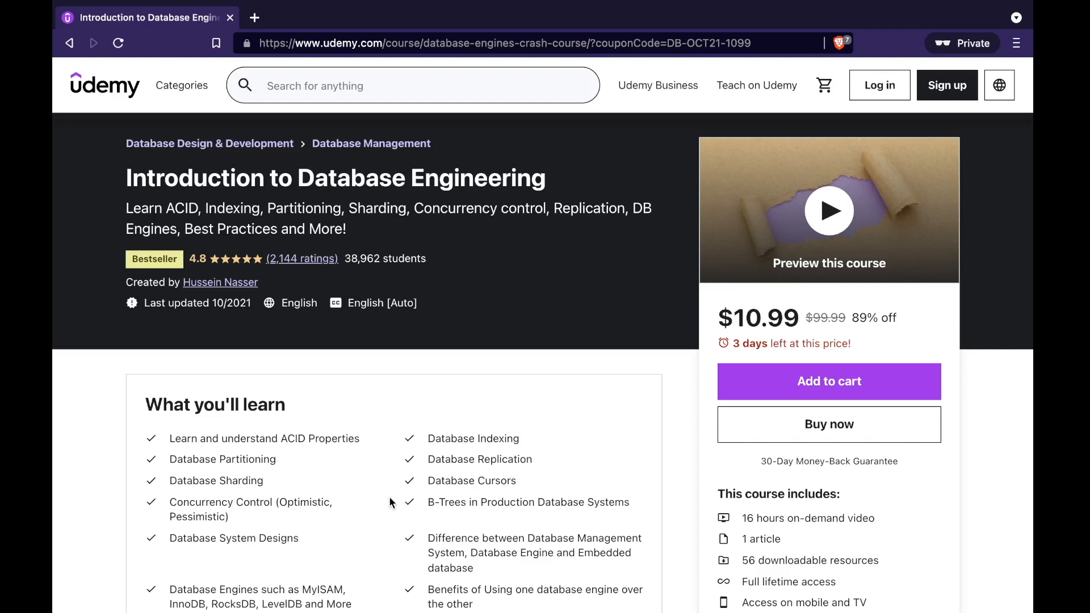
{"action": "mouse_move", "coordinate": [433, 25]}
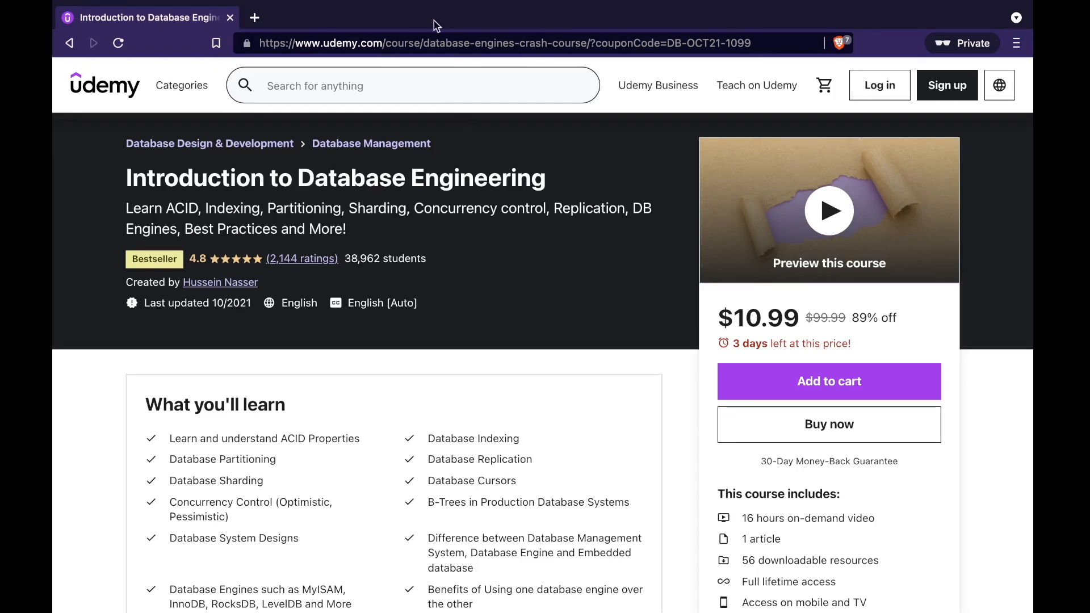
{"action": "type", "text": "database.husseinnasser.com"}
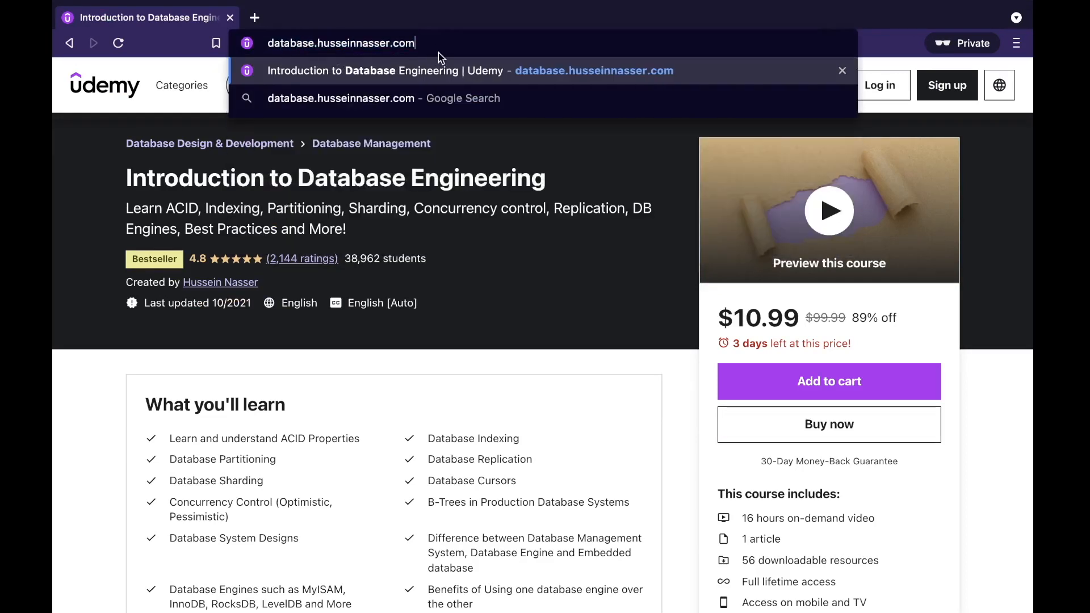
{"action": "mouse_move", "coordinate": [521, 19]}
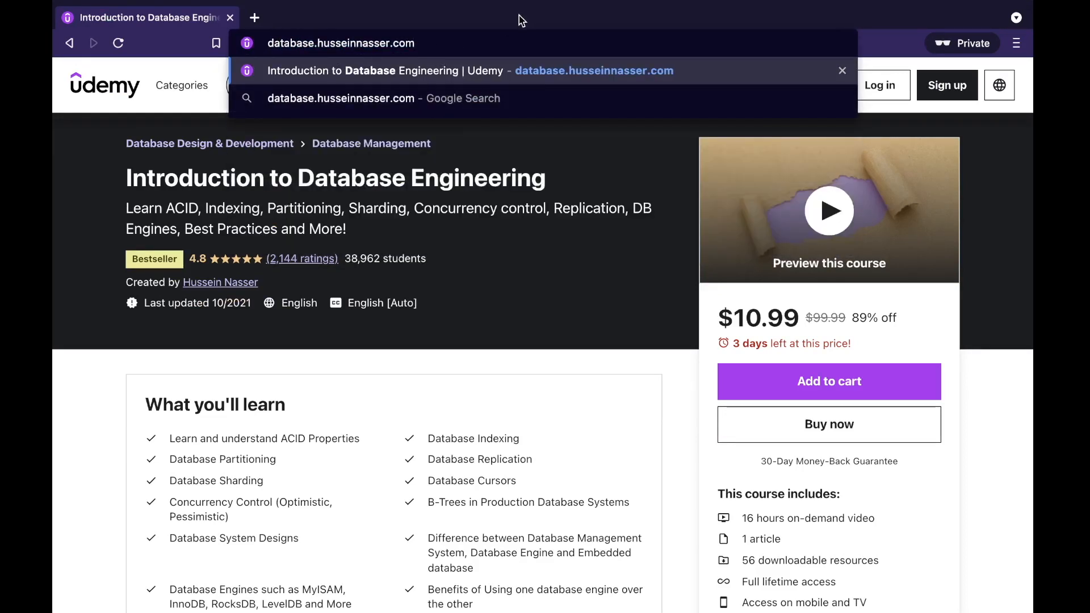